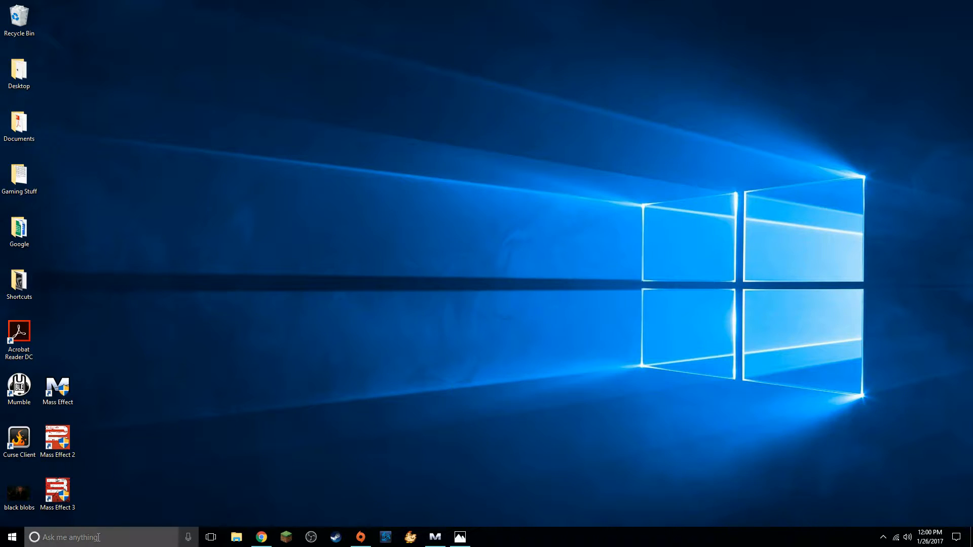
# Step: Search Start for 'mass effect' and open the file location of the Mass Effect result
pyautogui.click(96, 537)
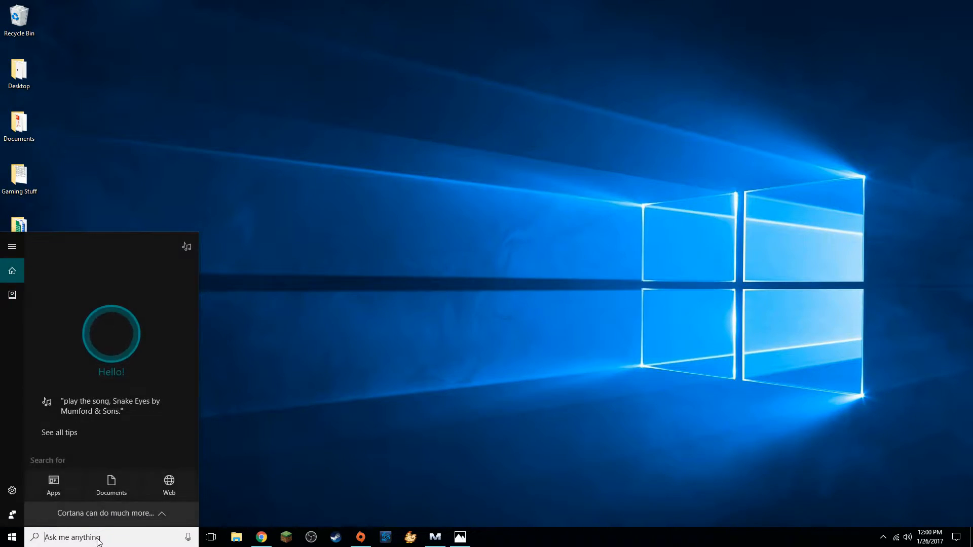
pyautogui.write('mass effect')
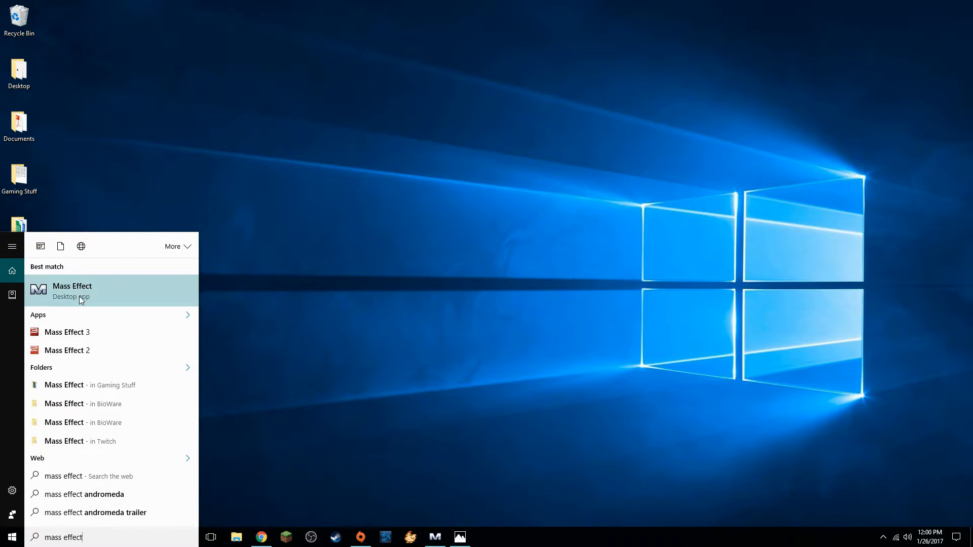
pyautogui.rightClick(81, 296)
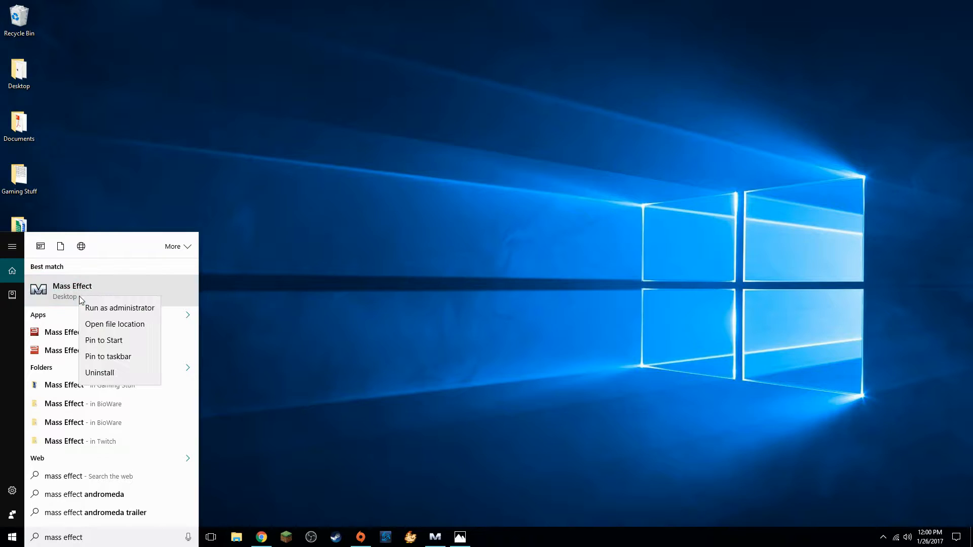
pyautogui.moveTo(105, 315)
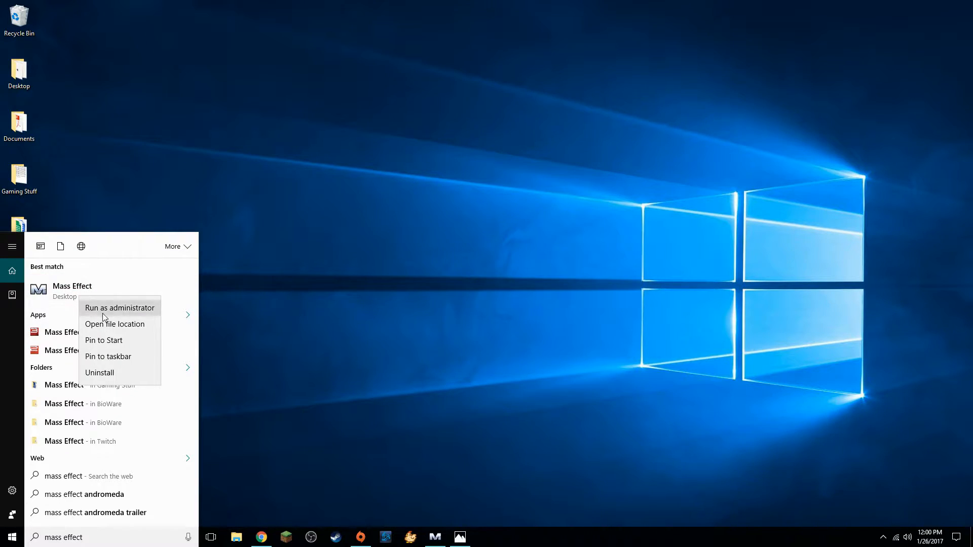
pyautogui.click(115, 325)
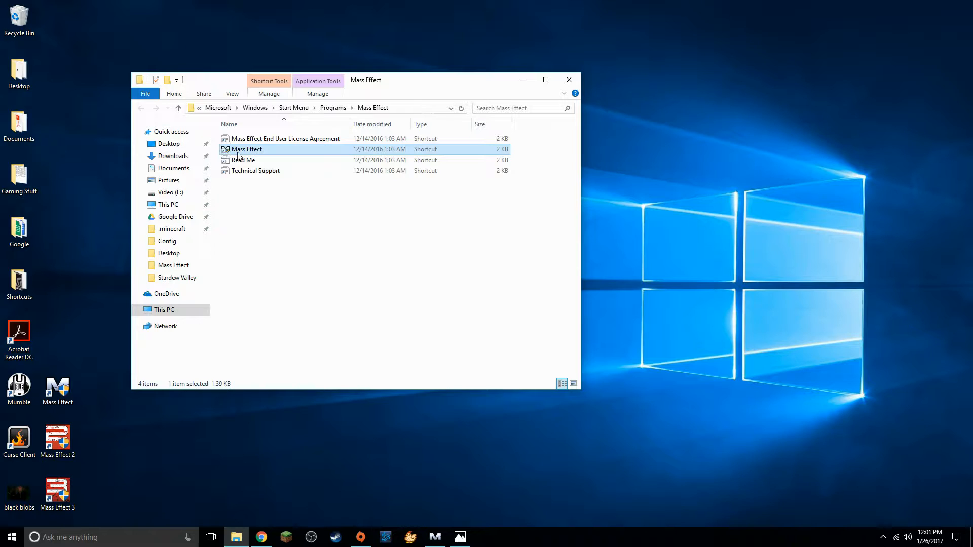
pyautogui.moveTo(245, 150); pyautogui.dragTo(372, 161)
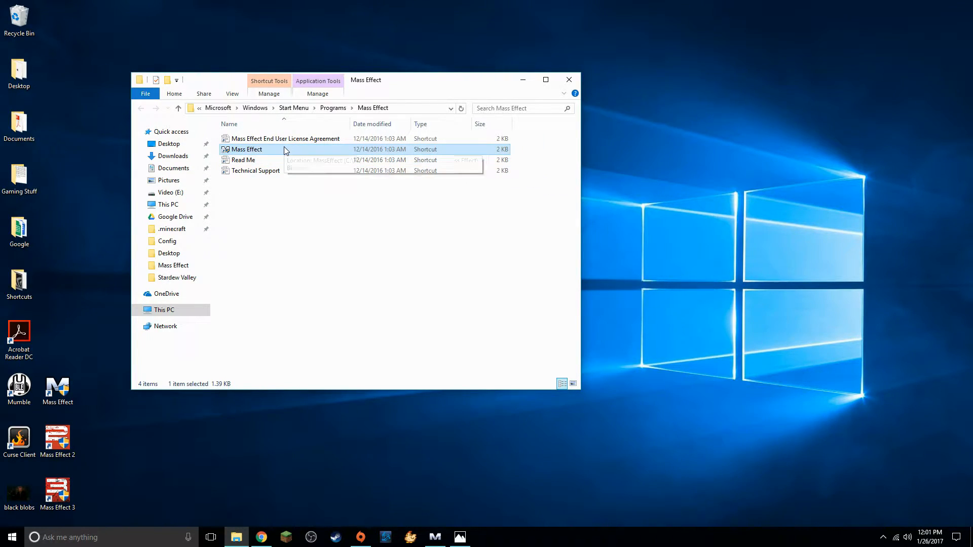
pyautogui.rightClick(247, 149)
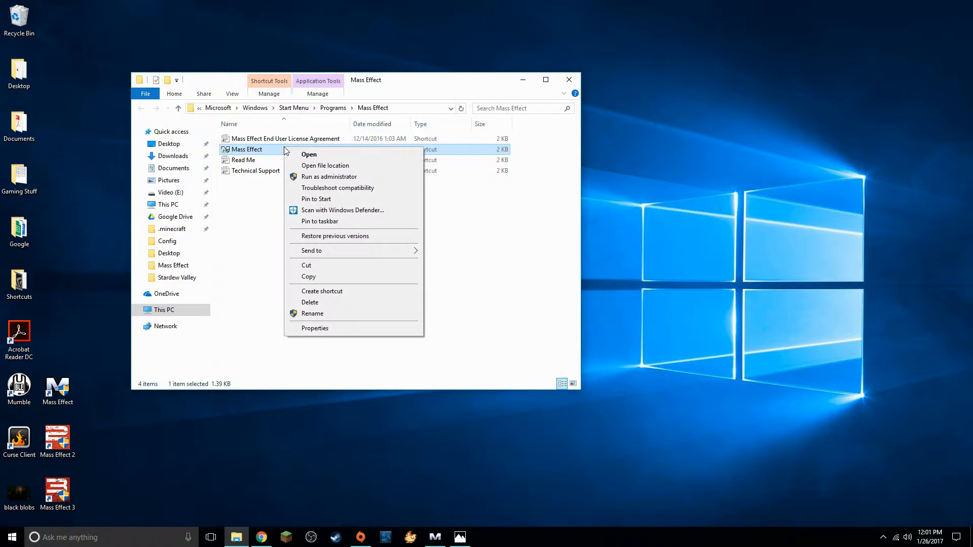
pyautogui.moveTo(354, 332)
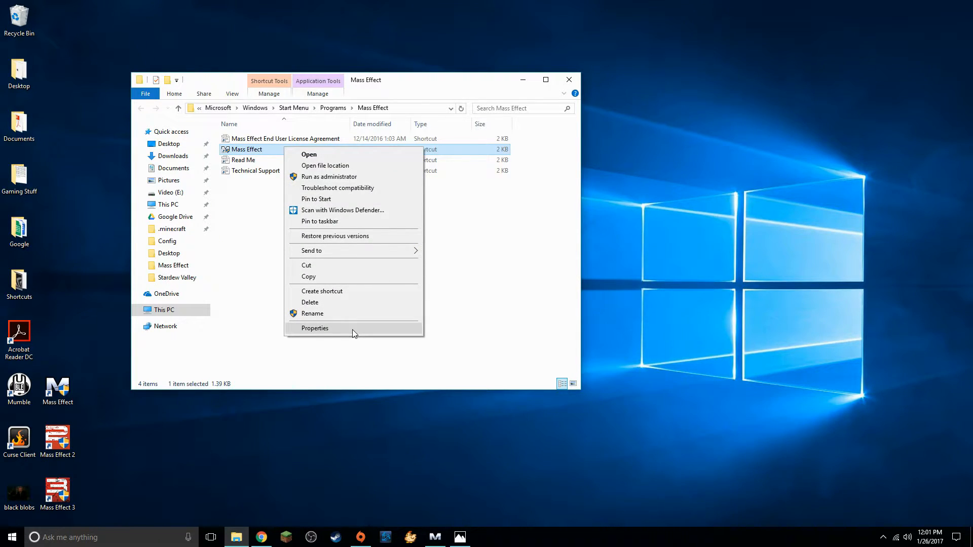
pyautogui.click(314, 329)
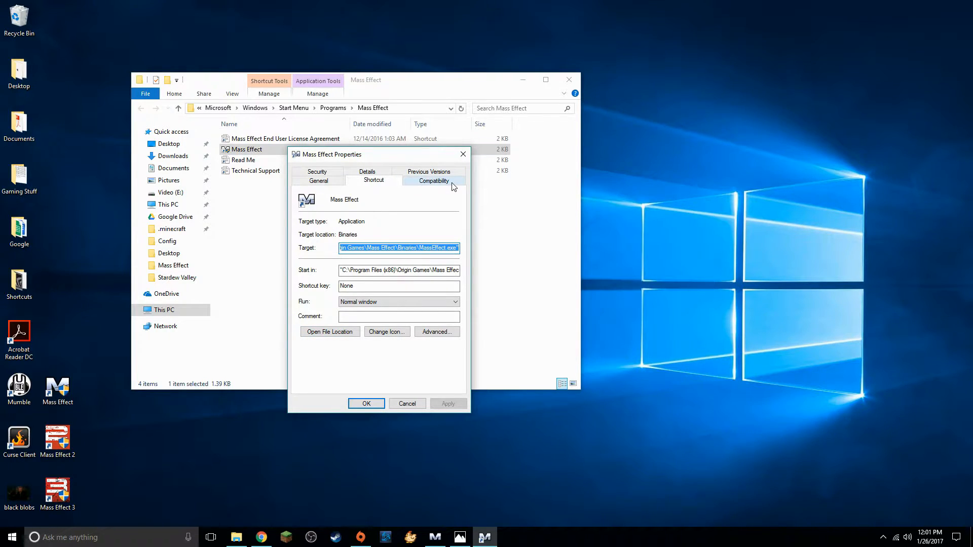
pyautogui.click(434, 181)
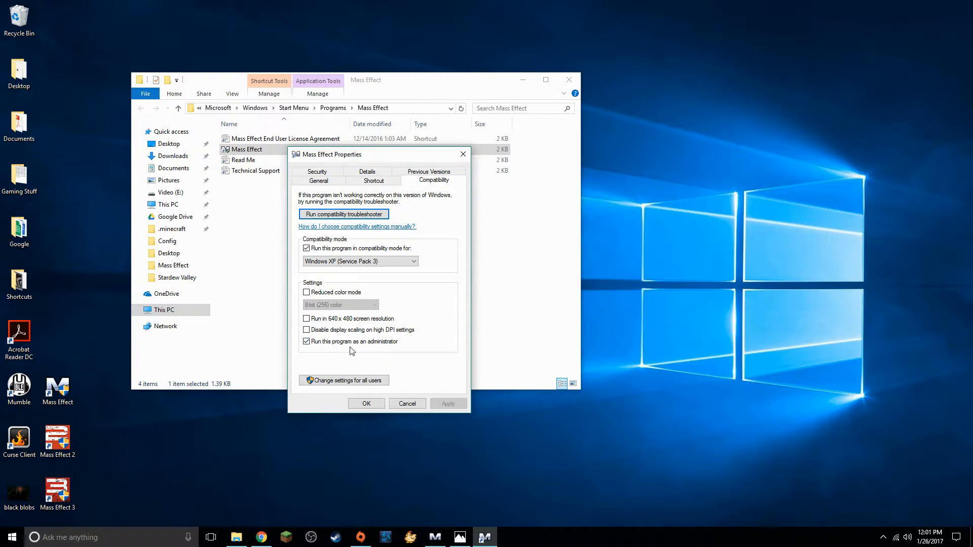
pyautogui.moveTo(369, 352)
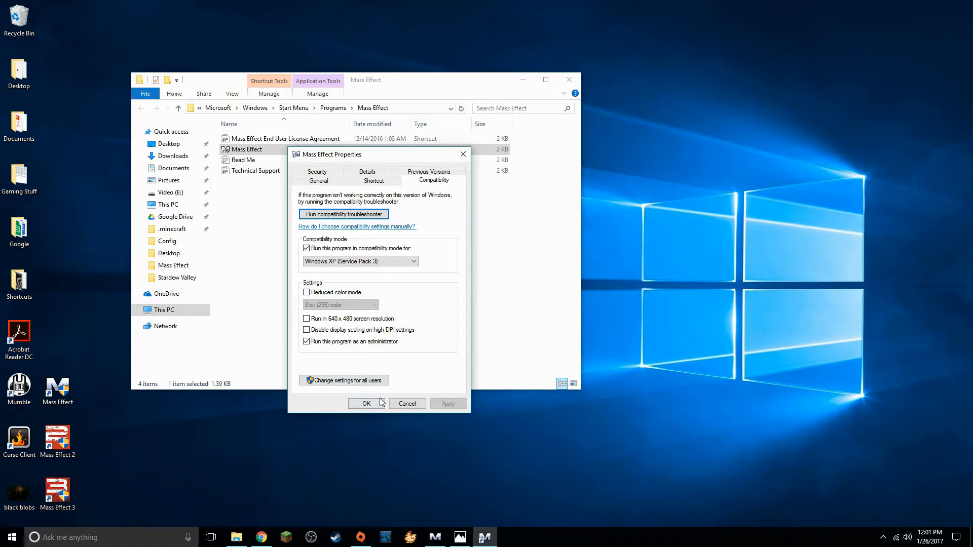
pyautogui.click(366, 404)
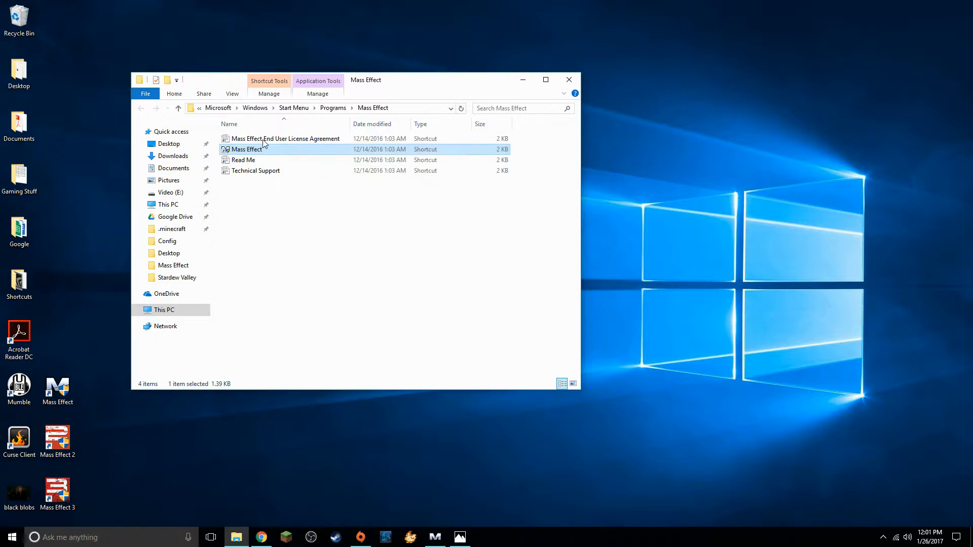
pyautogui.moveTo(271, 155)
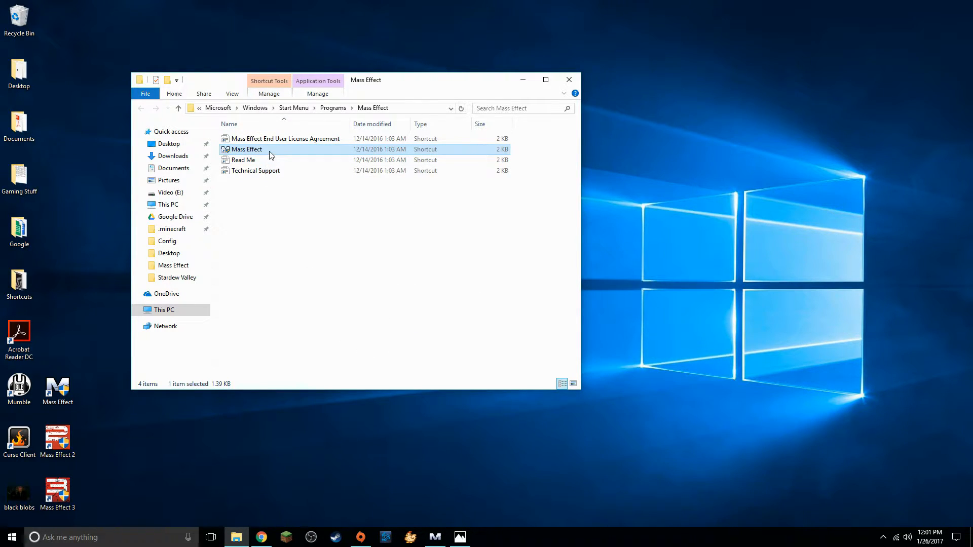
# Step: Review the Mass Effect shortcut's Compatibility properties, confirm with OK, and close the folder window
pyautogui.rightClick(246, 149)
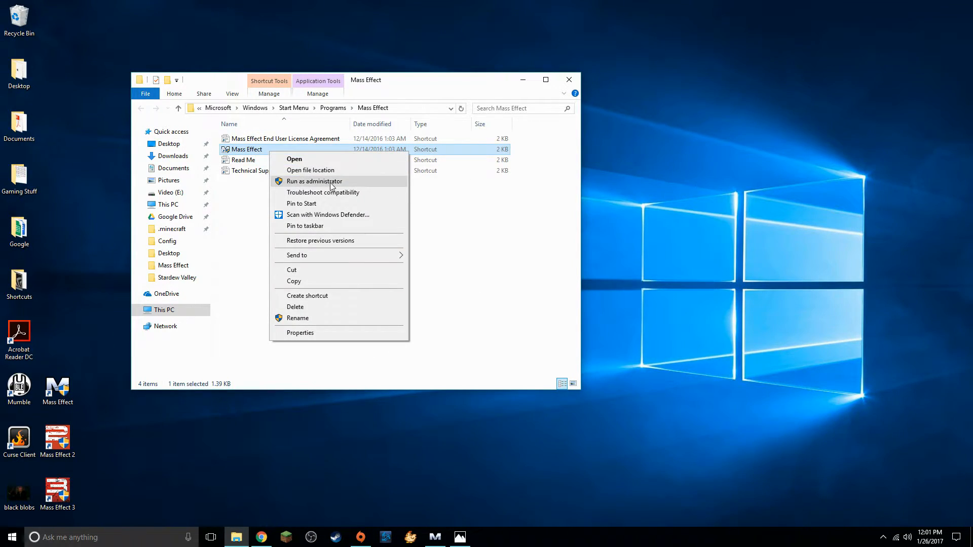
pyautogui.moveTo(319, 187)
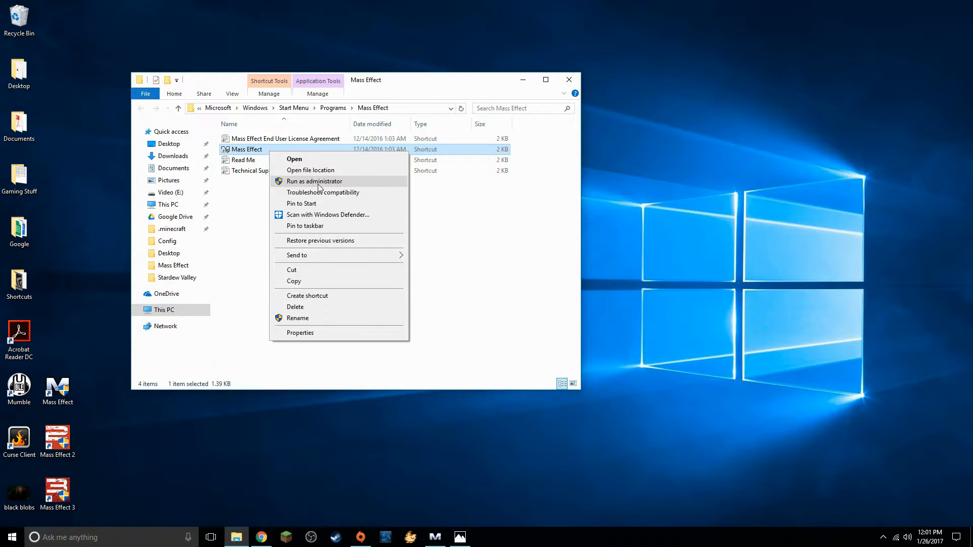
pyautogui.moveTo(338, 187)
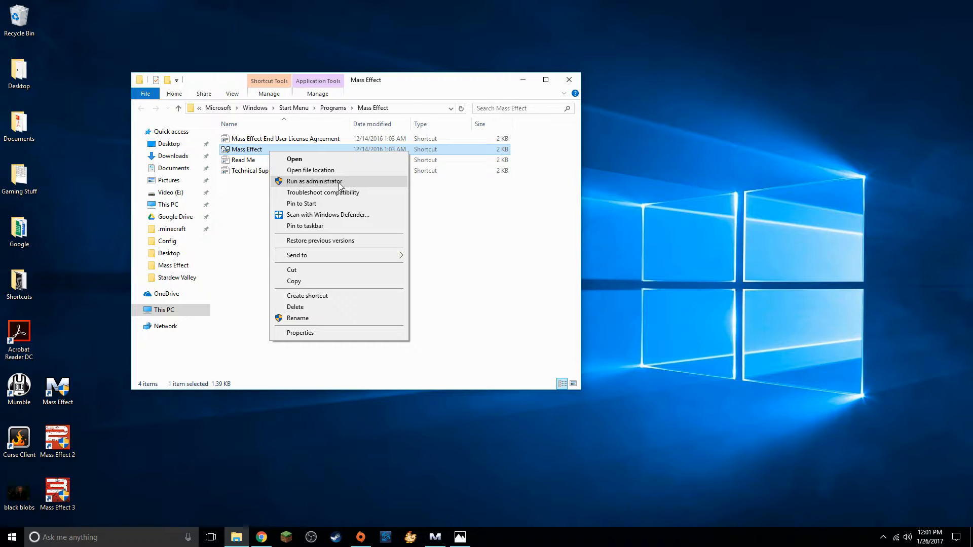
pyautogui.click(300, 332)
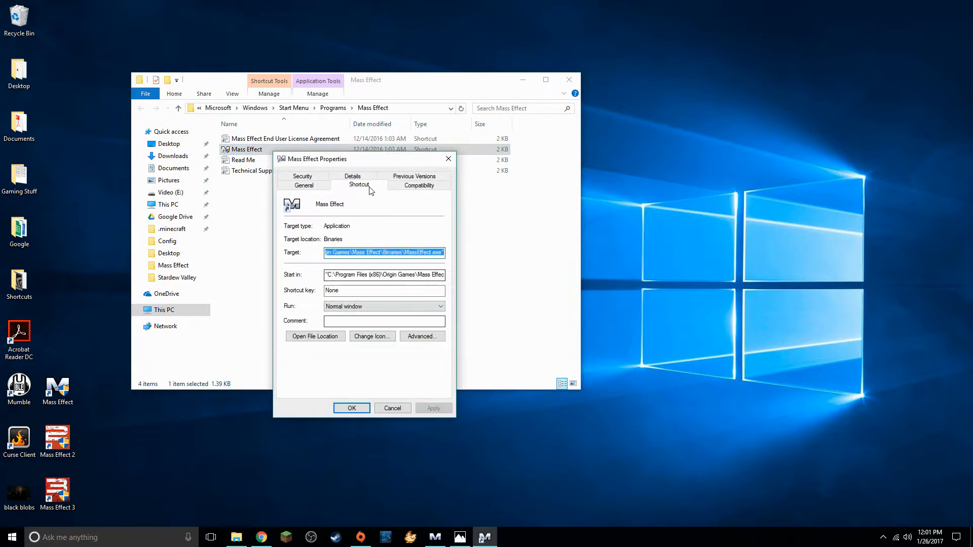
pyautogui.click(419, 184)
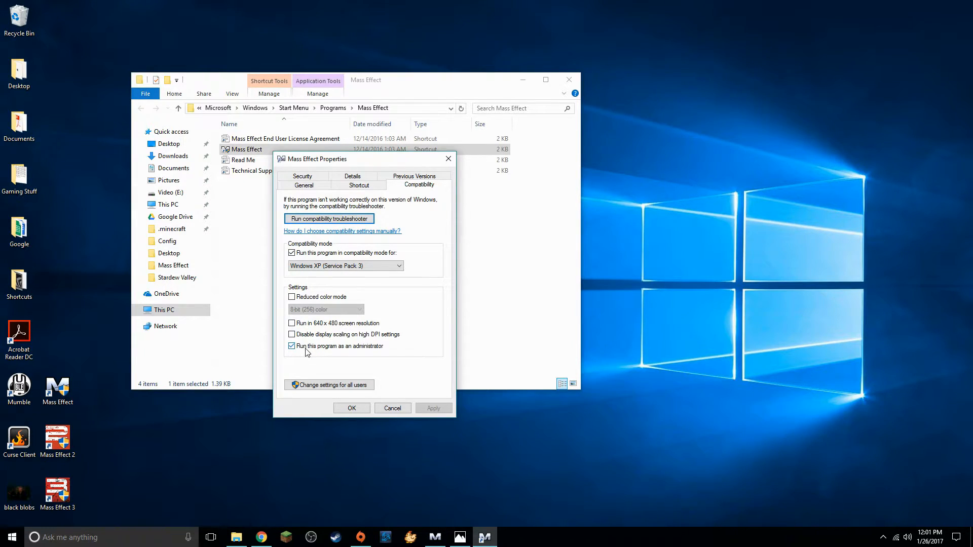
pyautogui.click(352, 408)
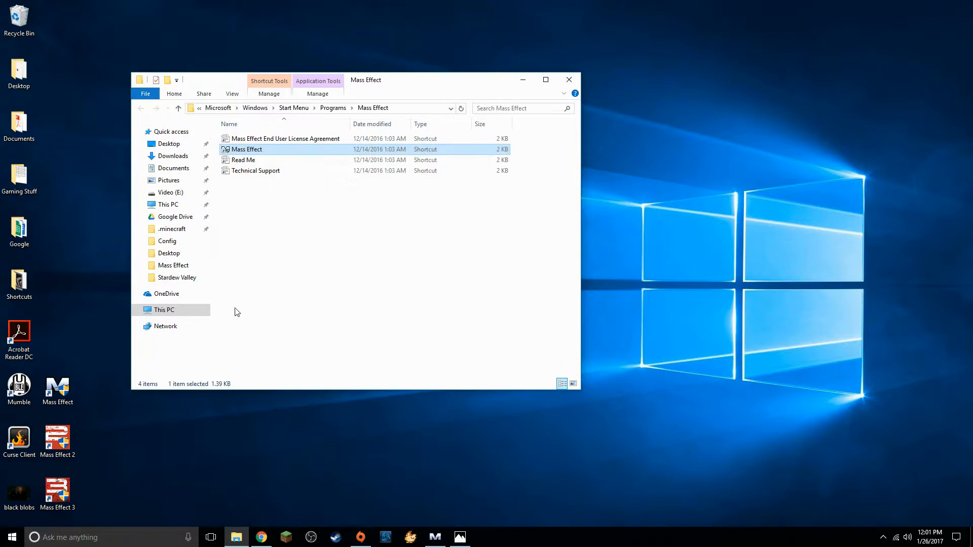
pyautogui.moveTo(570, 79)
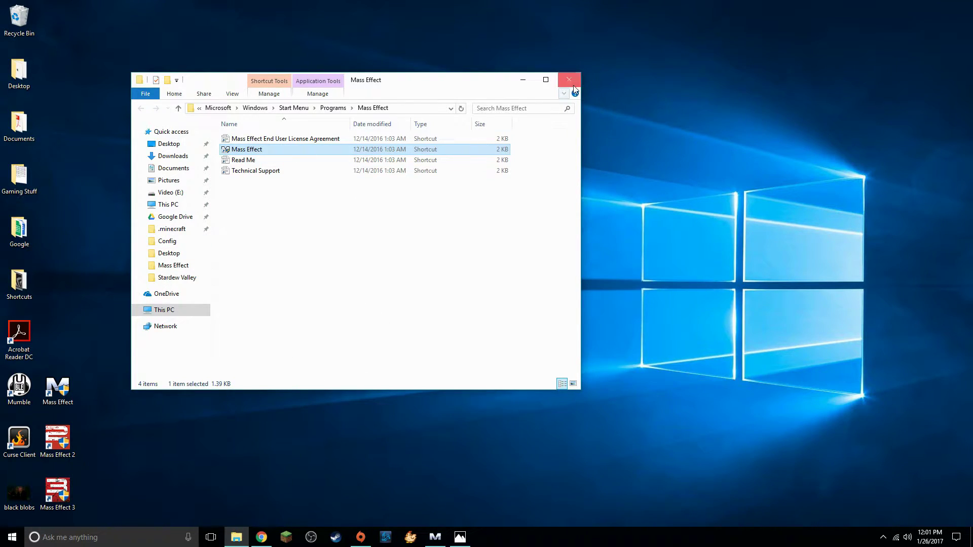
pyautogui.moveTo(576, 91)
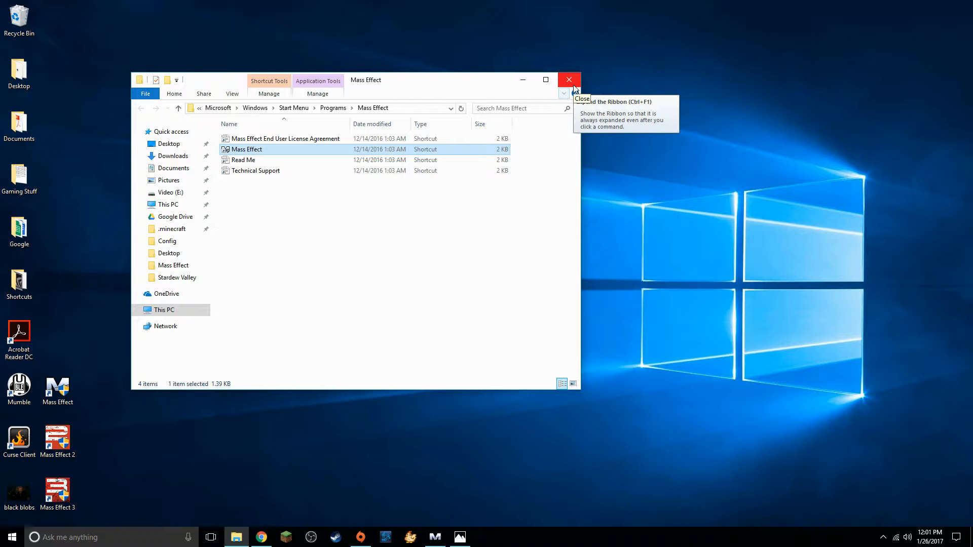
pyautogui.click(568, 79)
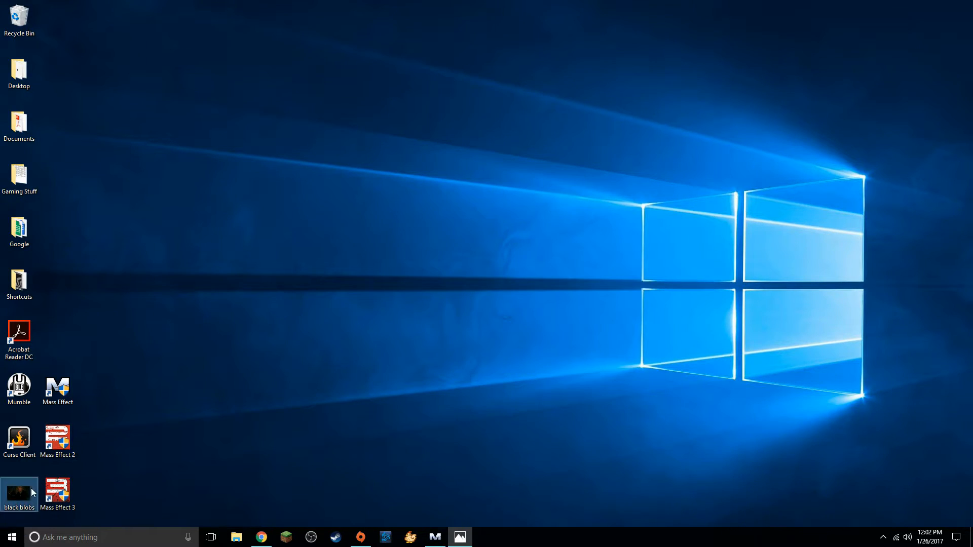
# Step: View the black blobs screenshot in Photos, then close it back to the desktop
pyautogui.doubleClick(20, 493)
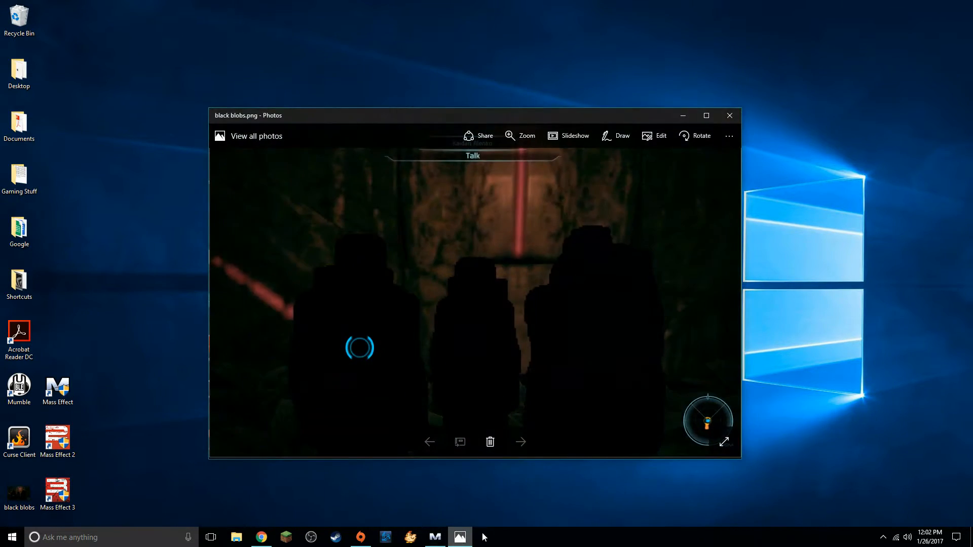
pyautogui.moveTo(534, 525)
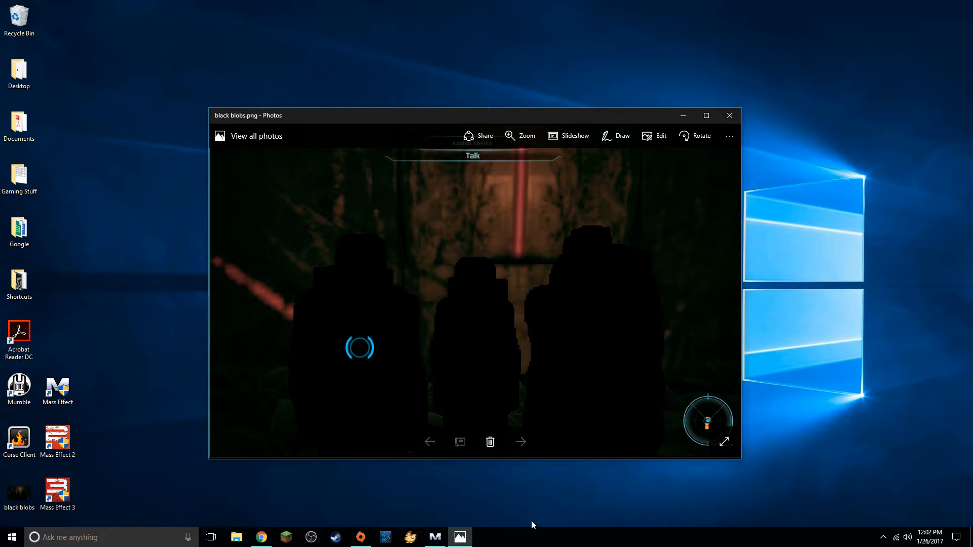
pyautogui.moveTo(436, 126)
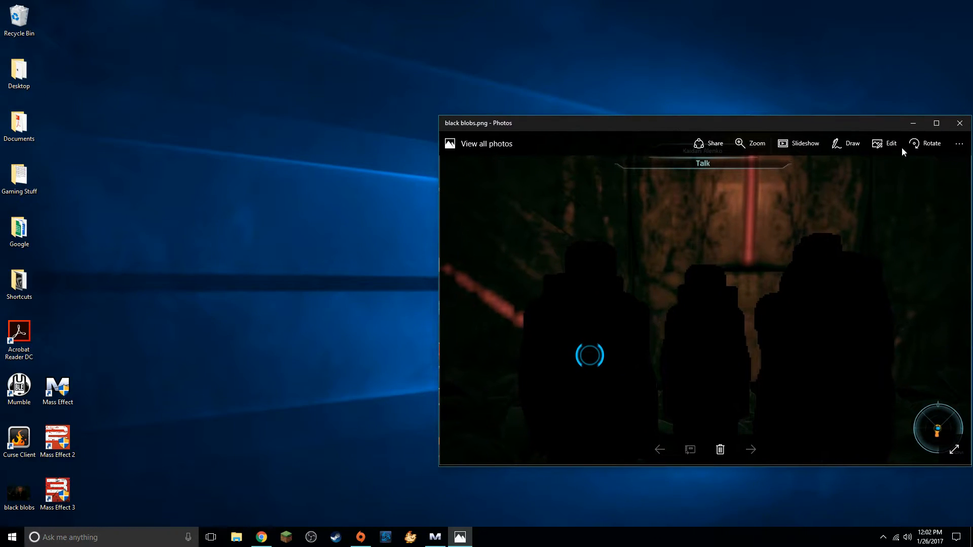
pyautogui.click(960, 123)
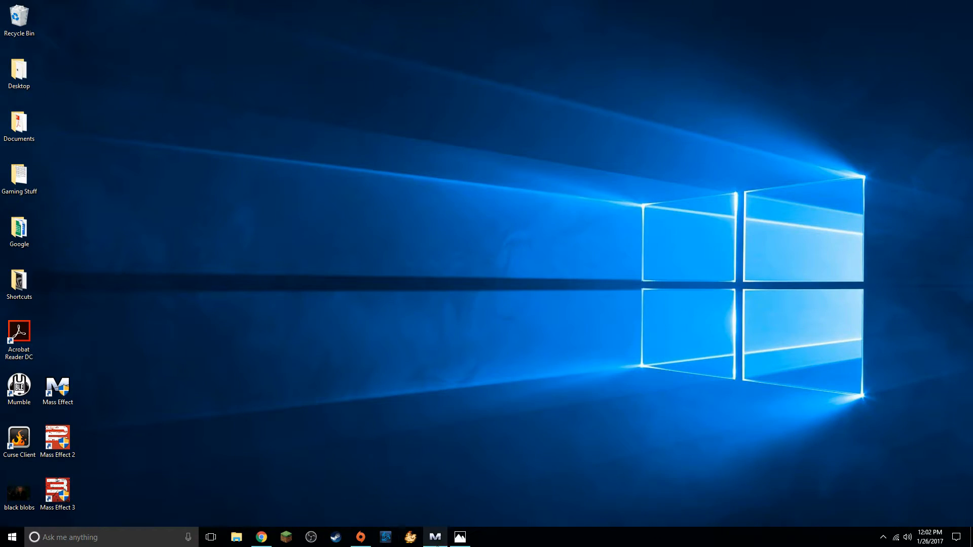
# Step: Bring up the Mass Effect Wiki in Chrome and search it for 'PC tweaks'
pyautogui.click(260, 537)
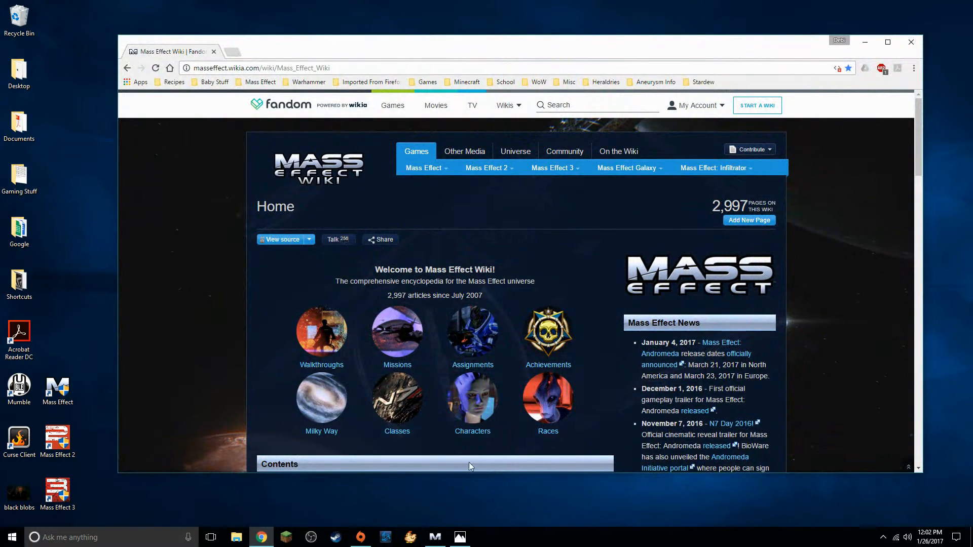
pyautogui.moveTo(393, 221)
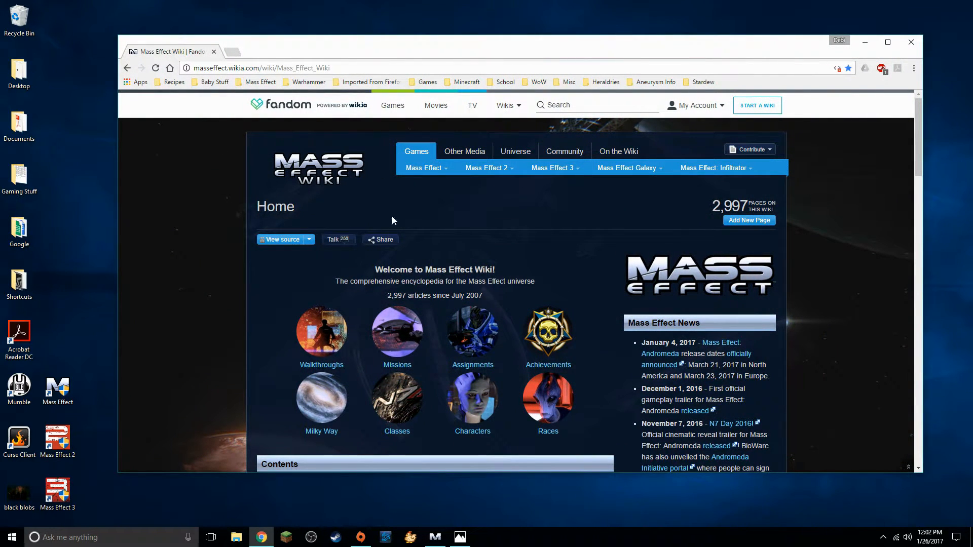
pyautogui.moveTo(201, 154)
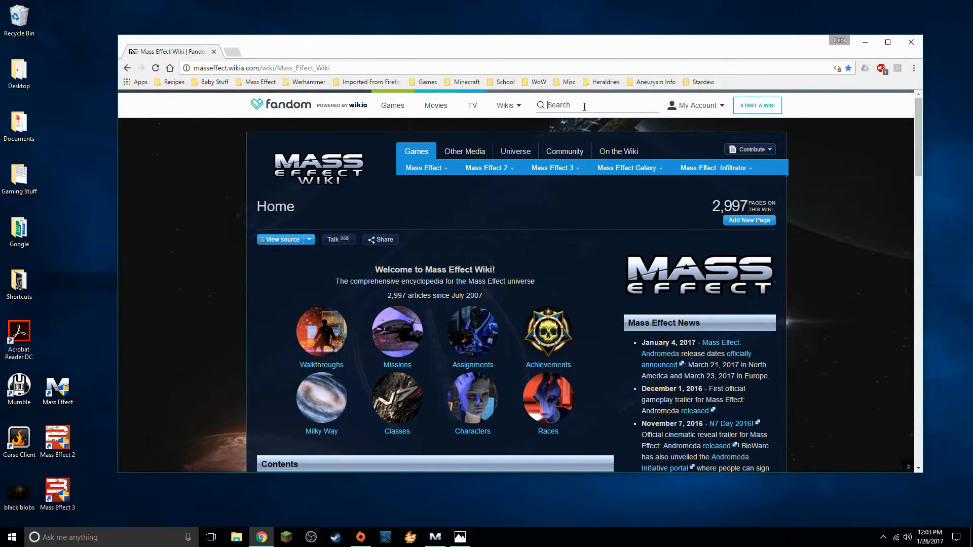
pyautogui.write('PC')
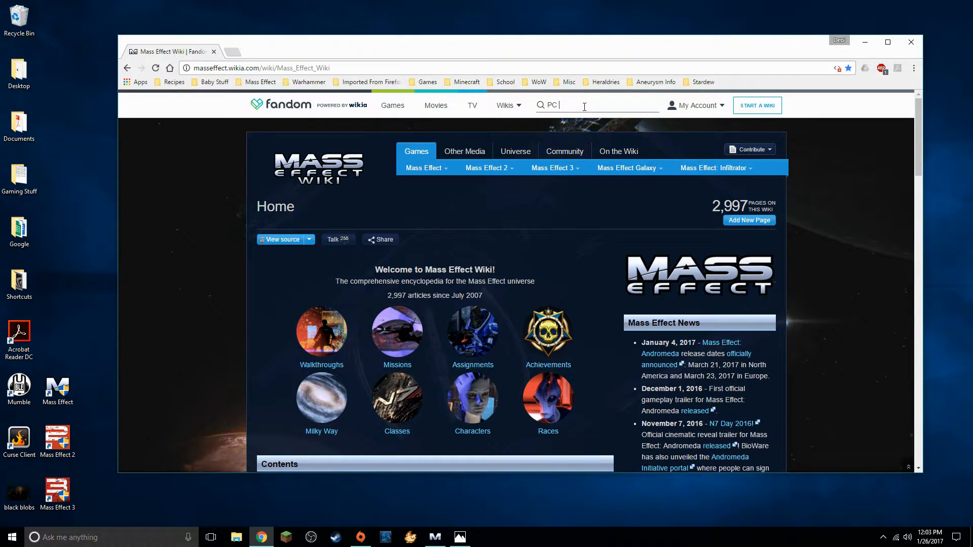
pyautogui.write('tweaks')
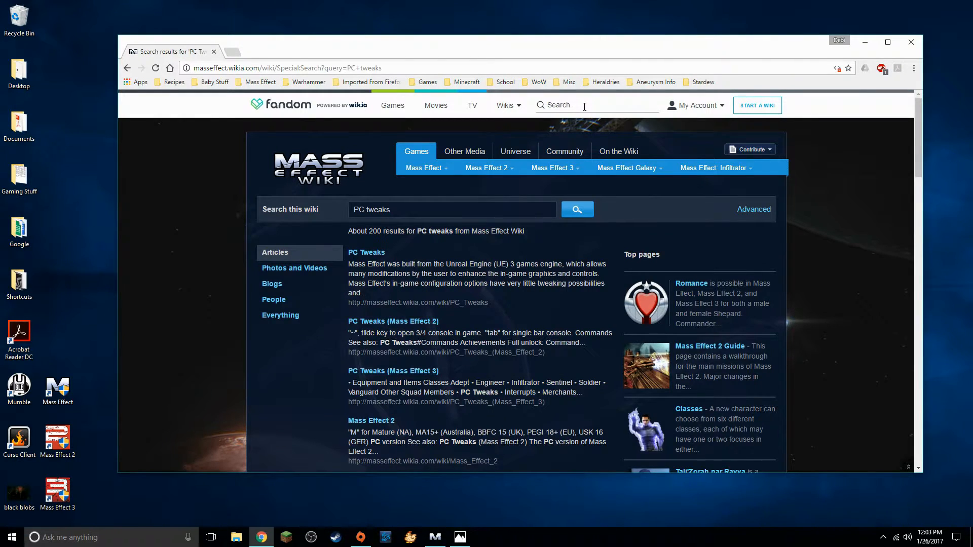
pyautogui.moveTo(369, 256)
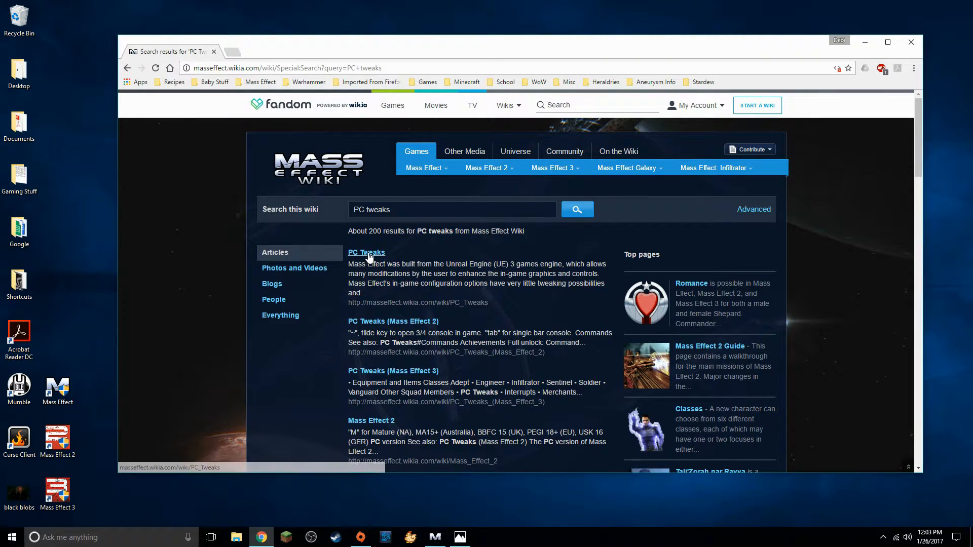
# Step: Open the PC Tweaks article and scroll to its In-Game Console section
pyautogui.click(366, 252)
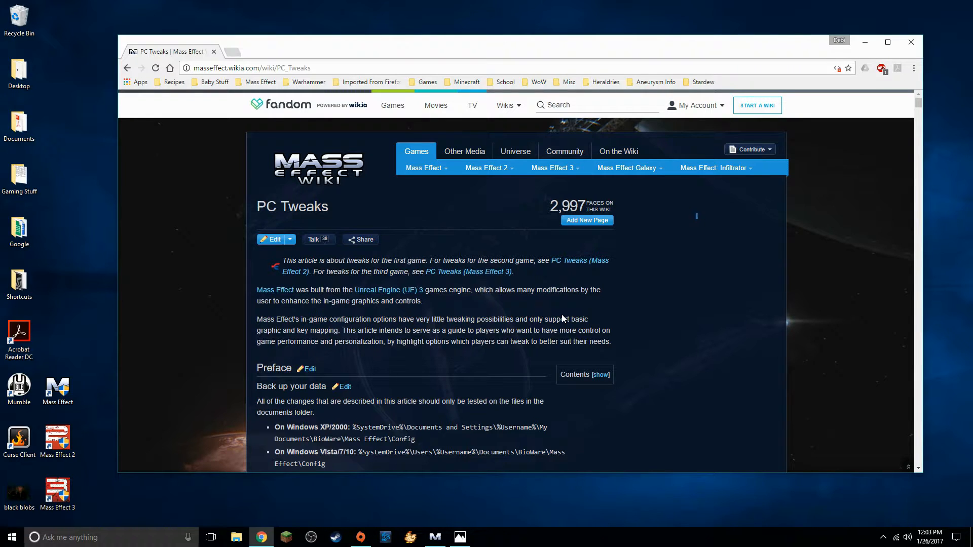
pyautogui.scroll(-3)
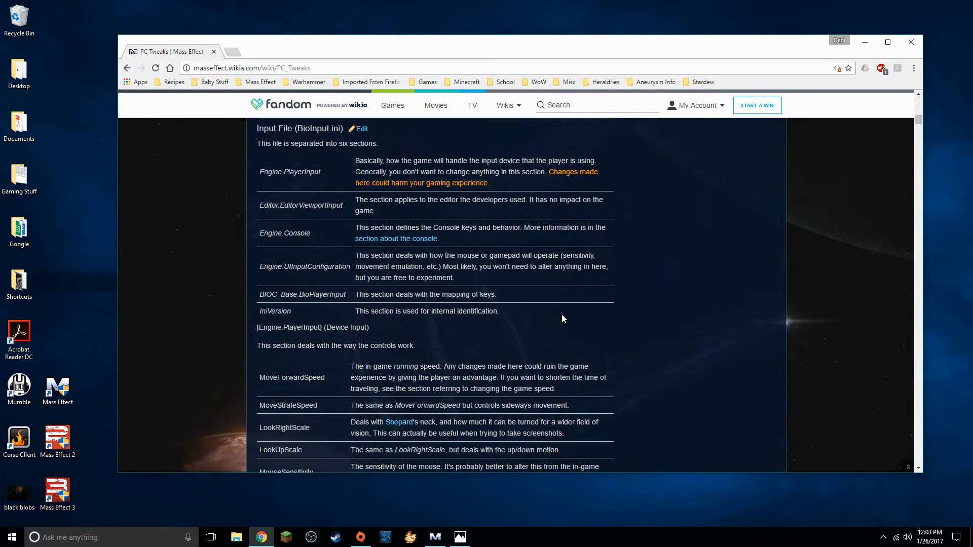
pyautogui.scroll(-3)
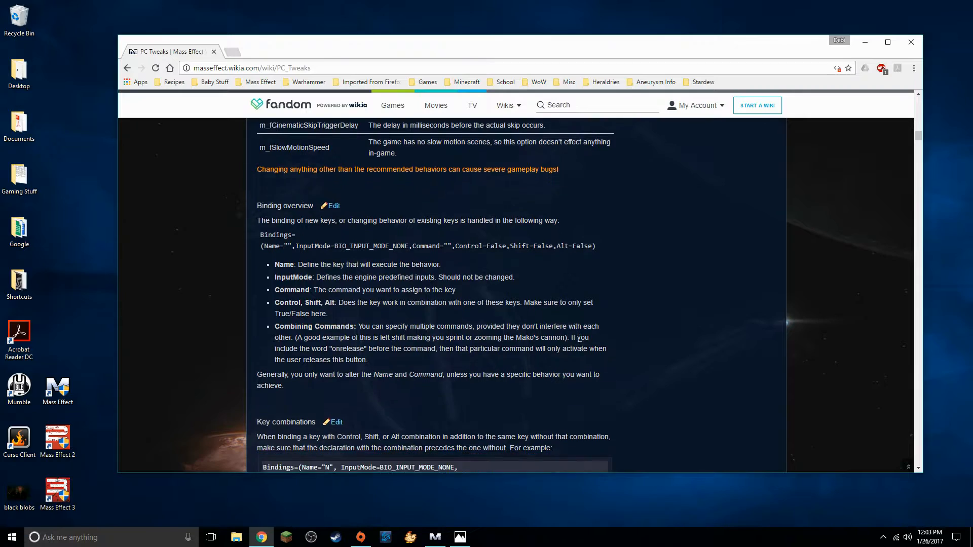
pyautogui.scroll(-3)
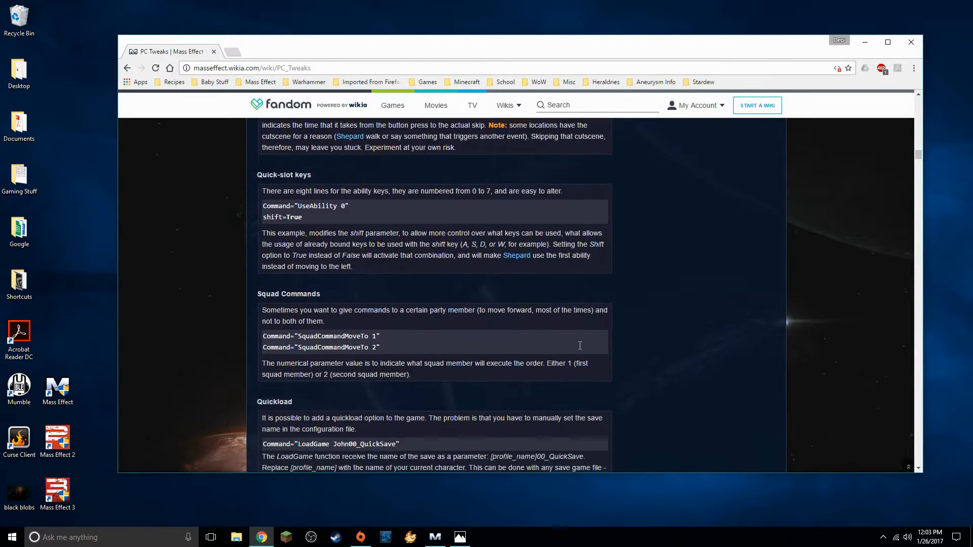
pyautogui.scroll(-3)
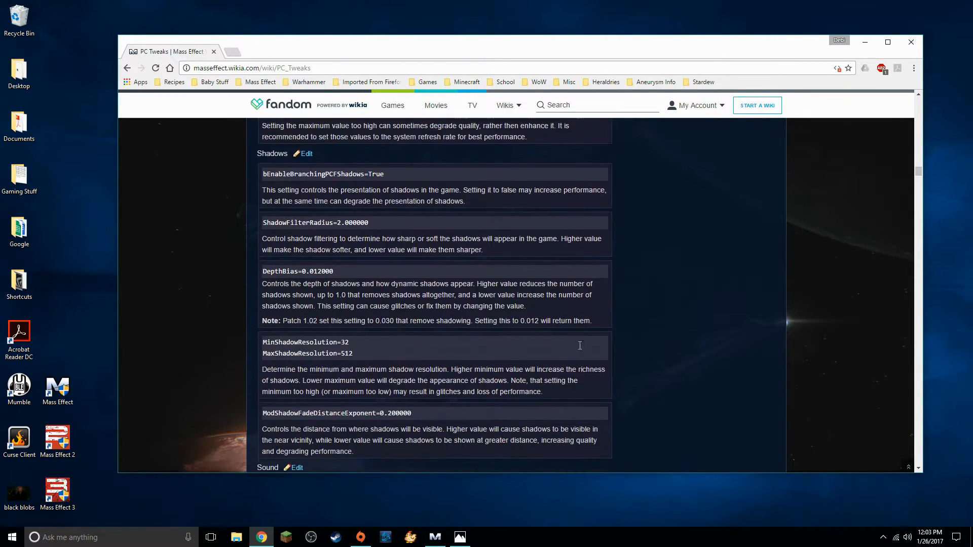
pyautogui.scroll(-3)
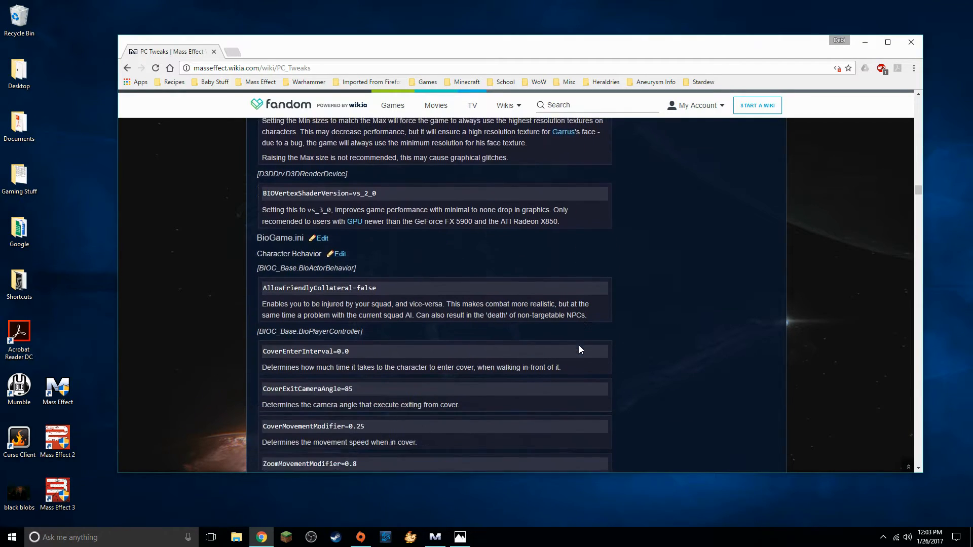
pyautogui.scroll(-3)
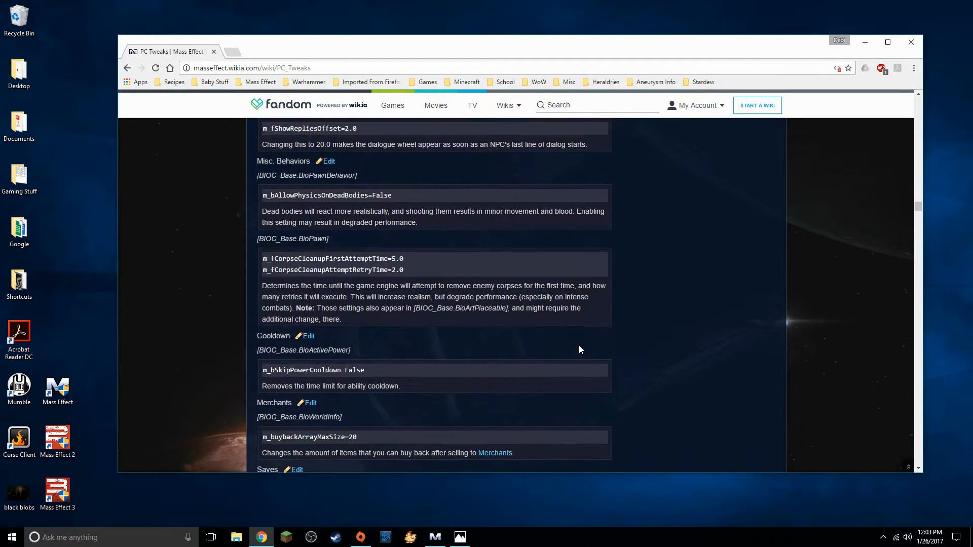
pyautogui.scroll(-3)
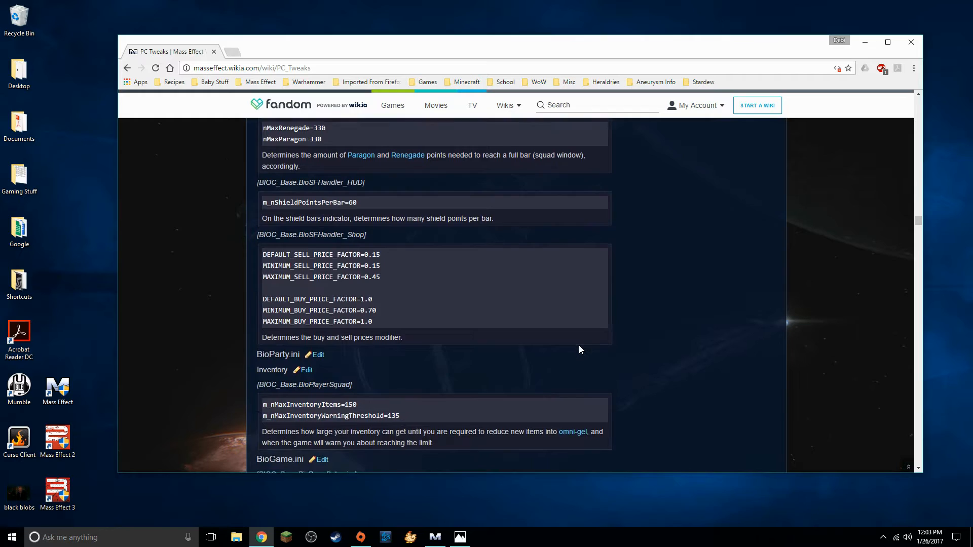
pyautogui.scroll(-3)
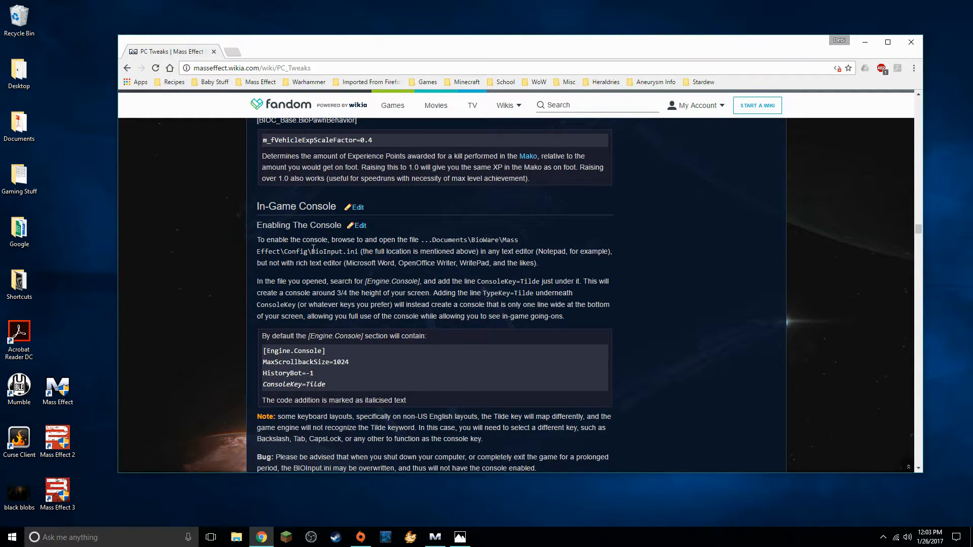
# Step: Highlight the BioInput.ini filename in the console instructions, then bring up Windows search
pyautogui.doubleClick(333, 252)
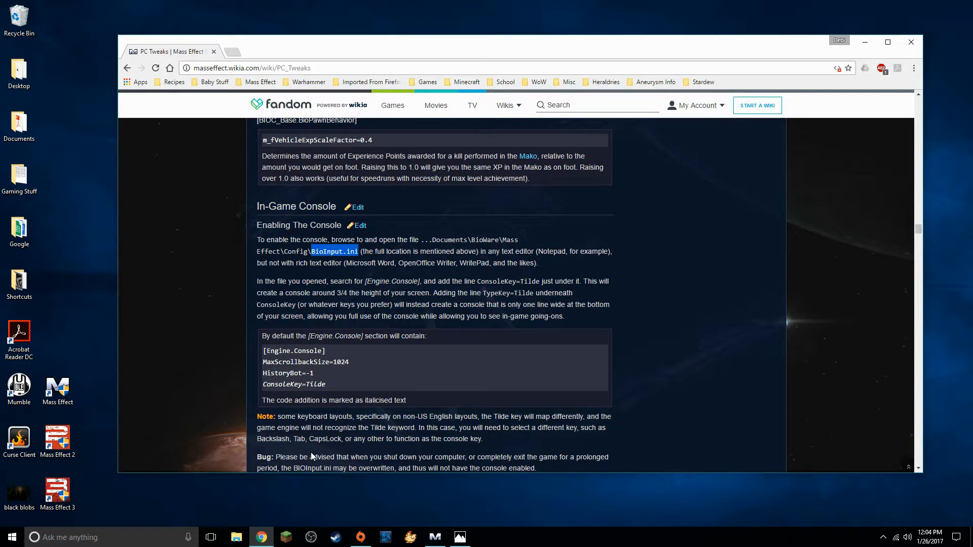
pyautogui.moveTo(596, 438)
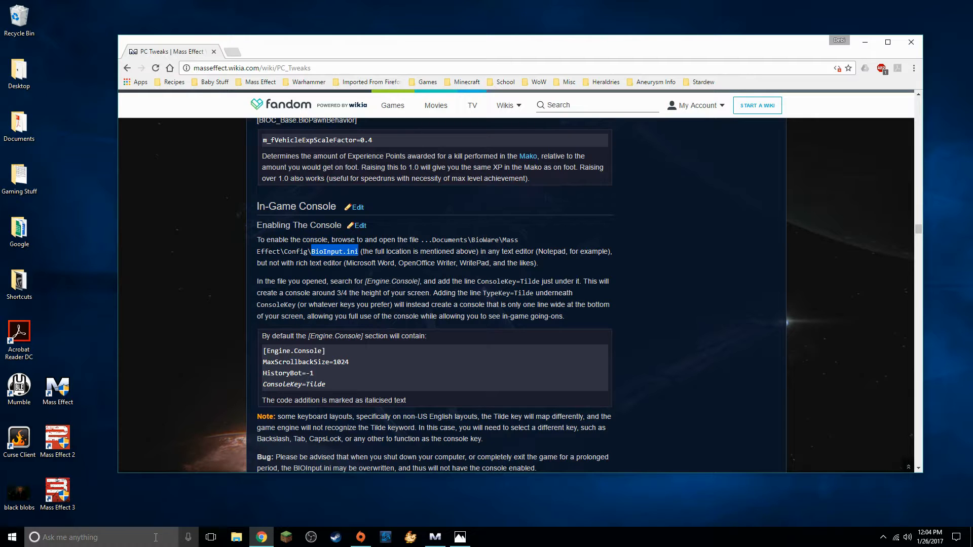
pyautogui.click(91, 537)
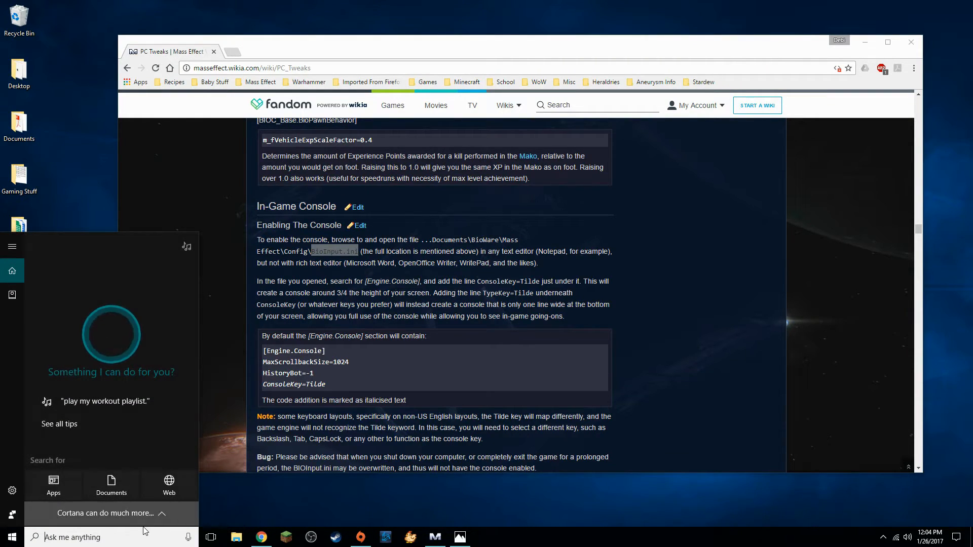
# Step: Search Windows for 'bio' and open the BIOInput.ini result in Notepad
pyautogui.write('bioinput')
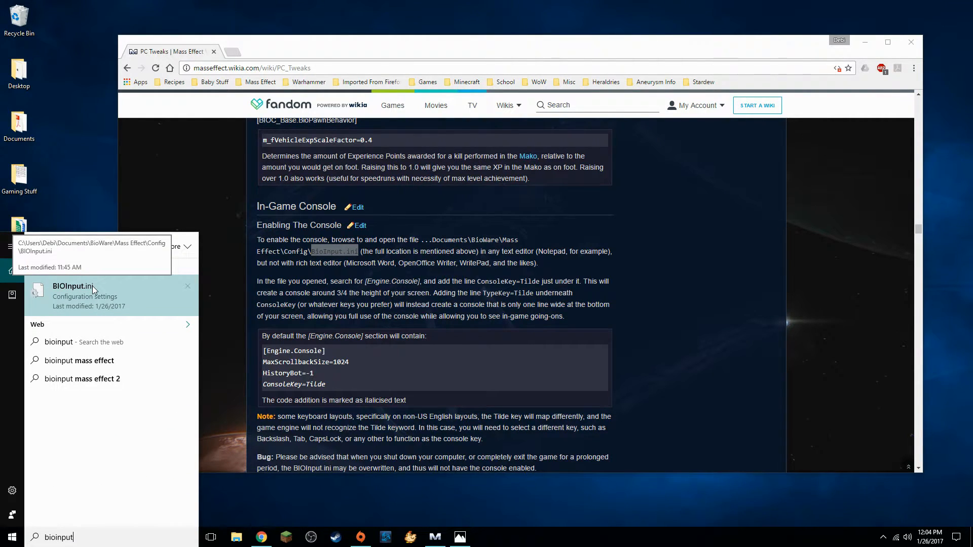
pyautogui.click(73, 296)
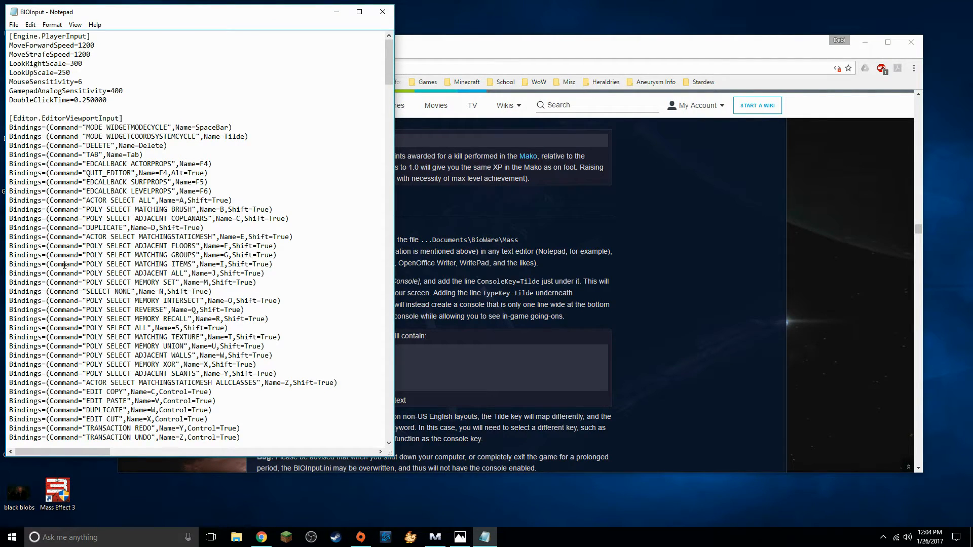
# Step: Confirm the ConsoleKey=Tilde line under [Engine.Console] in BIOInput.ini, then close Notepad
pyautogui.scroll(-3)
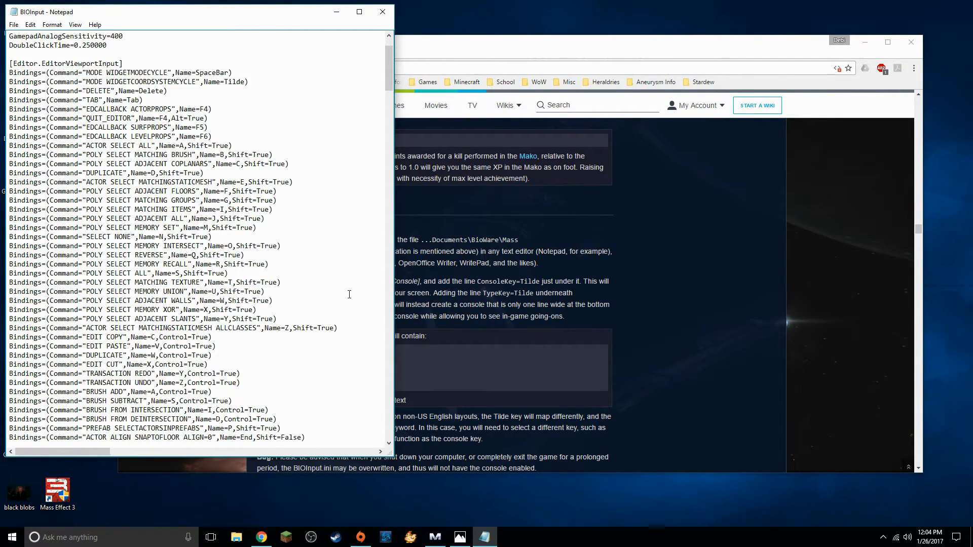
pyautogui.scroll(-3)
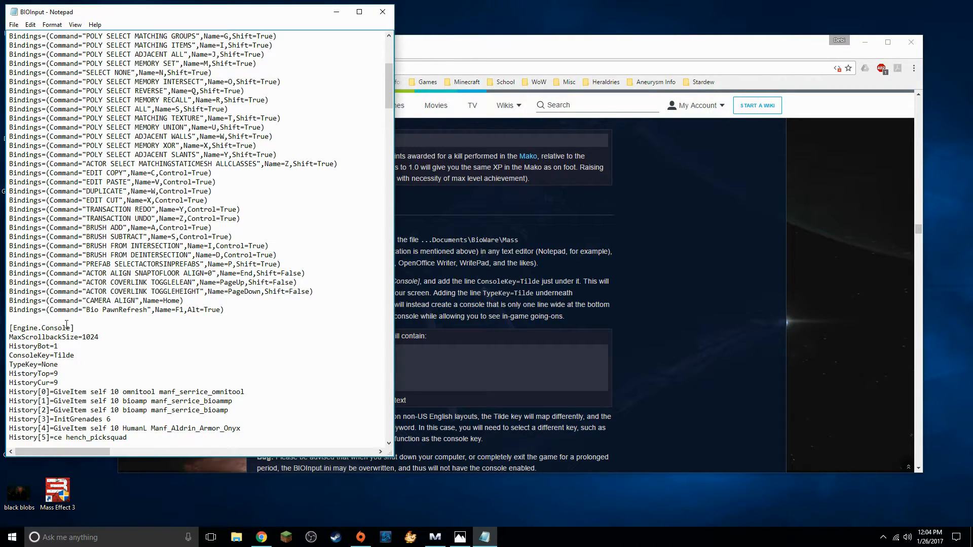
pyautogui.moveTo(66, 356)
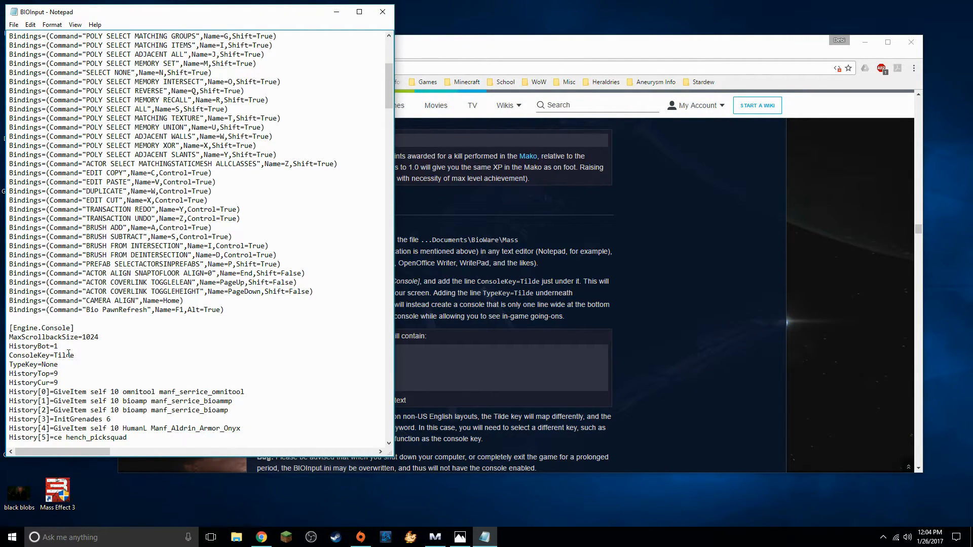
pyautogui.doubleClick(41, 356)
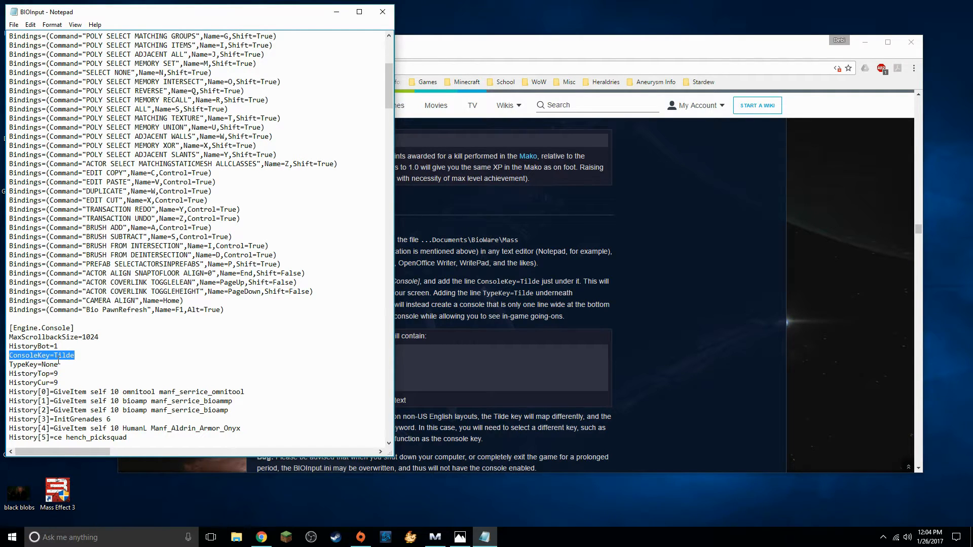
pyautogui.moveTo(93, 371)
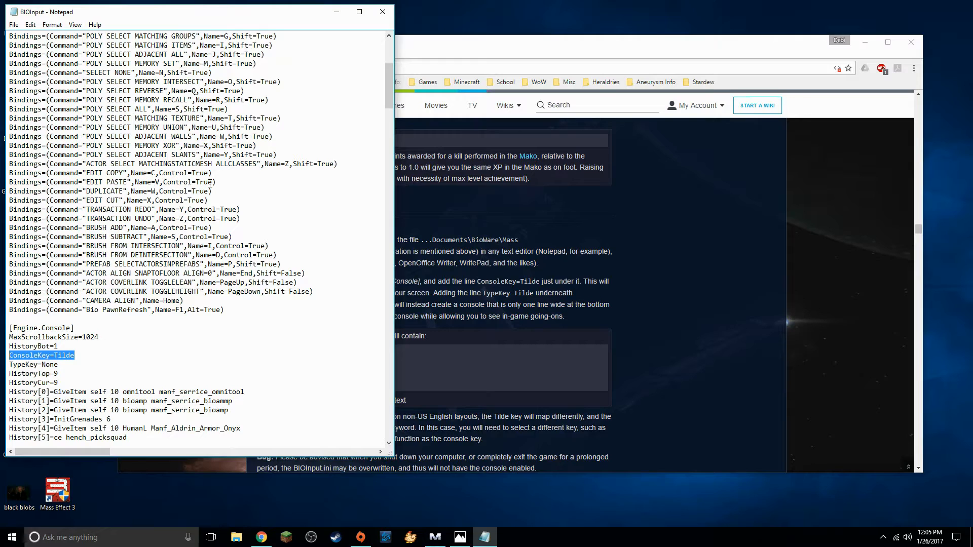
pyautogui.moveTo(60, 346)
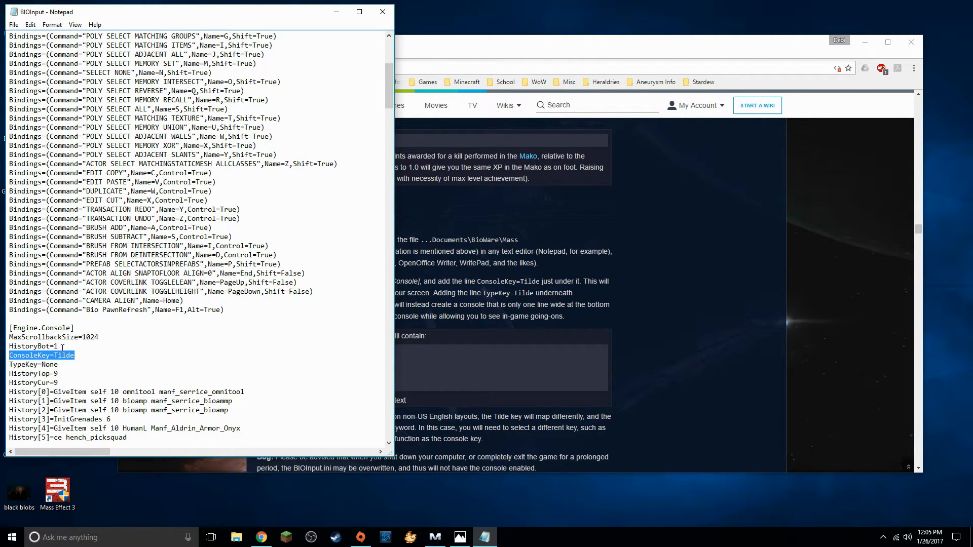
pyautogui.moveTo(133, 359)
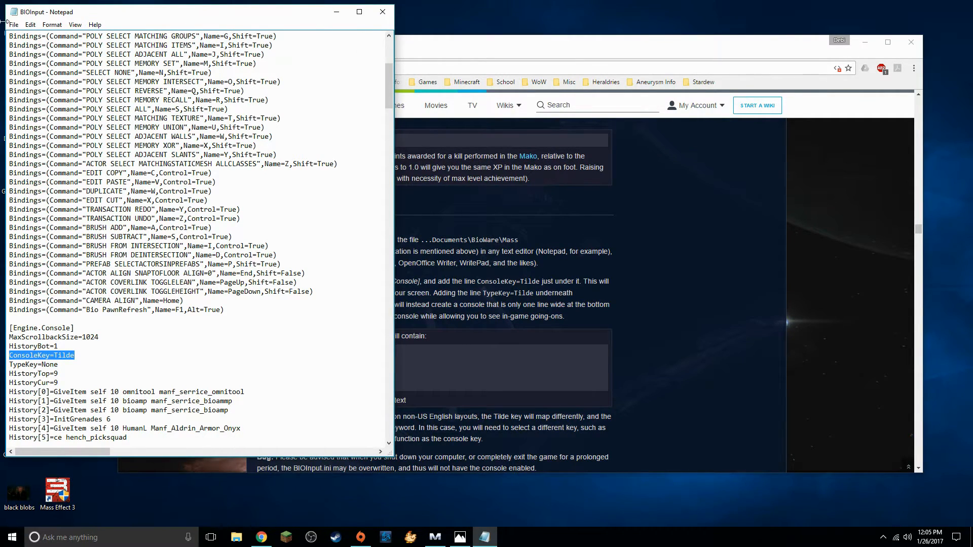
pyautogui.click(16, 25)
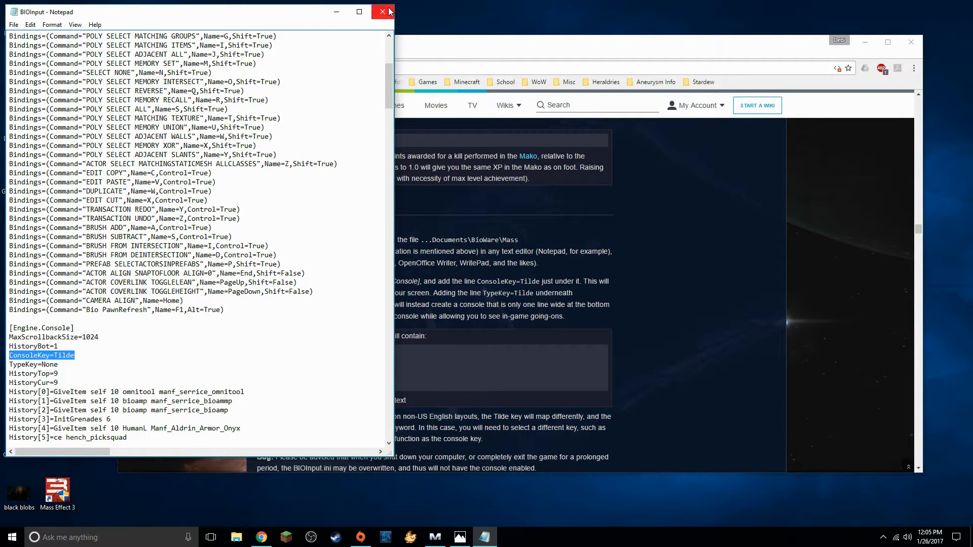
pyautogui.click(381, 11)
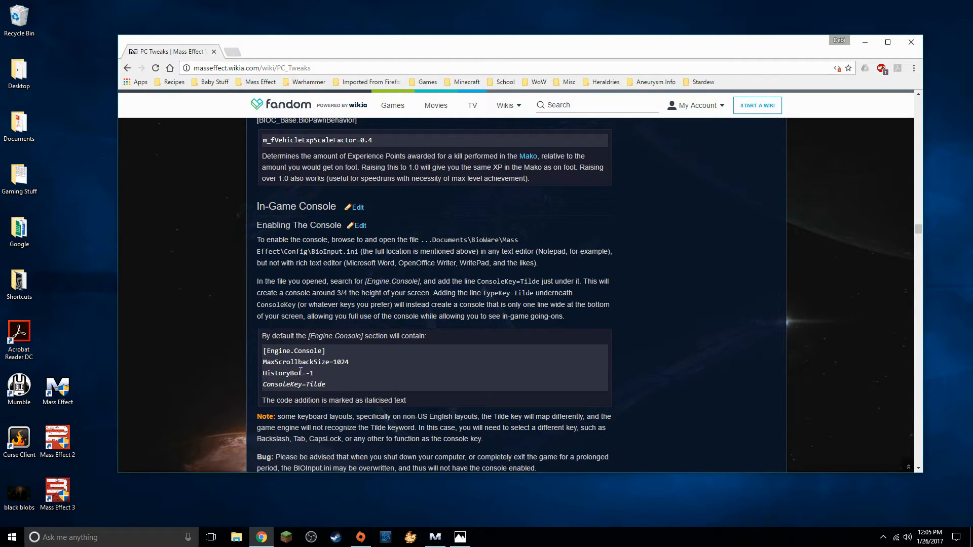
pyautogui.moveTo(314, 375)
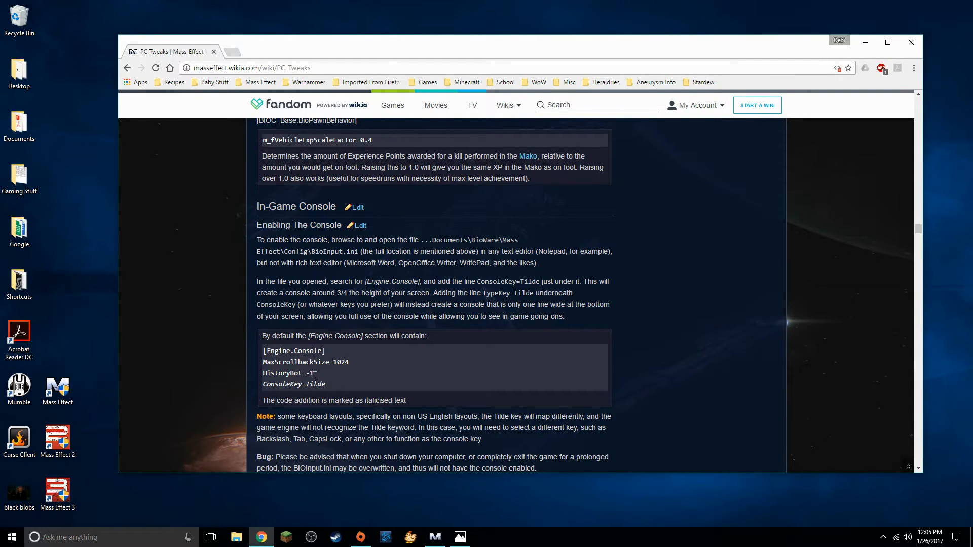
# Step: Highlight the wiki's default MaxScrollbackSize and HistoryBot lines to compare, then clear the browser off screen
pyautogui.moveTo(263, 362); pyautogui.dragTo(315, 373)
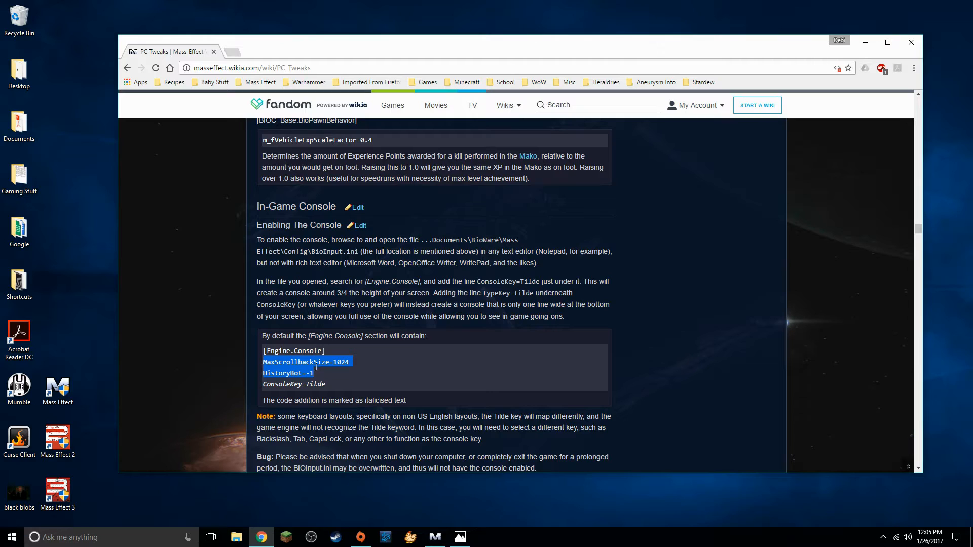
pyautogui.click(545, 350)
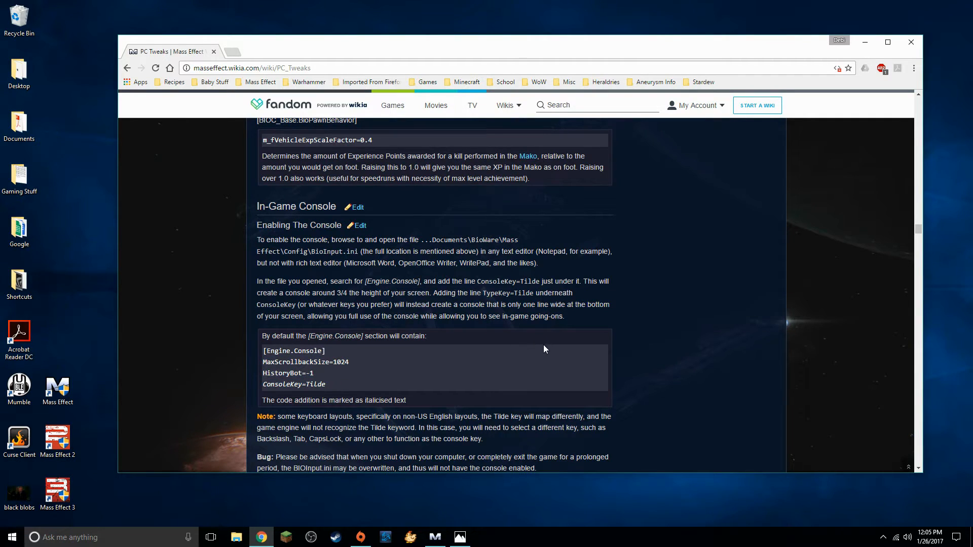
pyautogui.moveTo(633, 391)
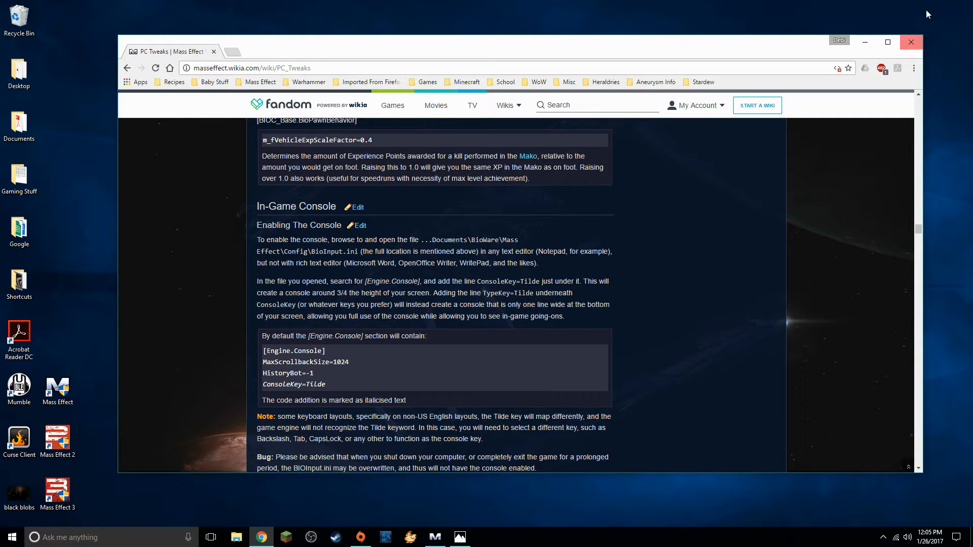
pyautogui.click(911, 42)
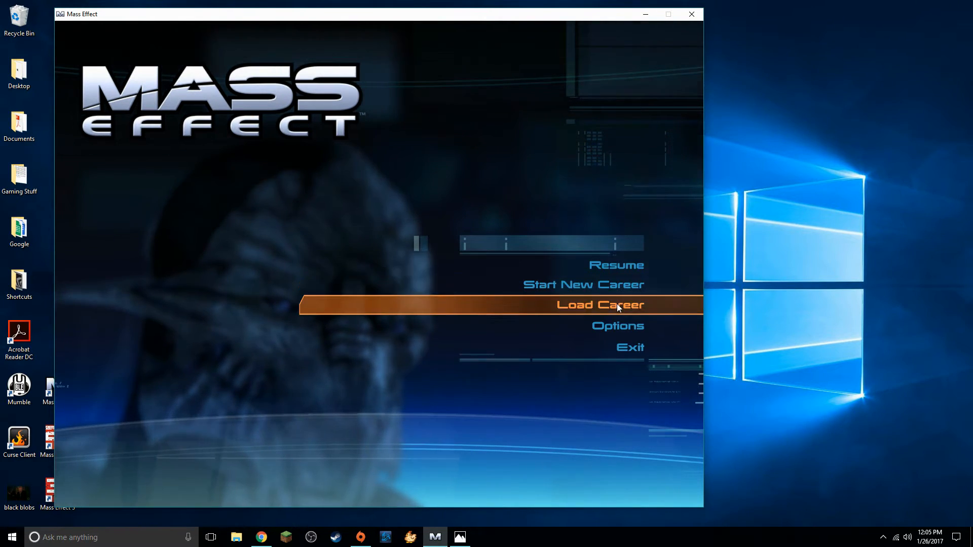
# Step: Switch to the level 60 Adept career and load its Ilos: Upper Ruins autosave
pyautogui.click(600, 304)
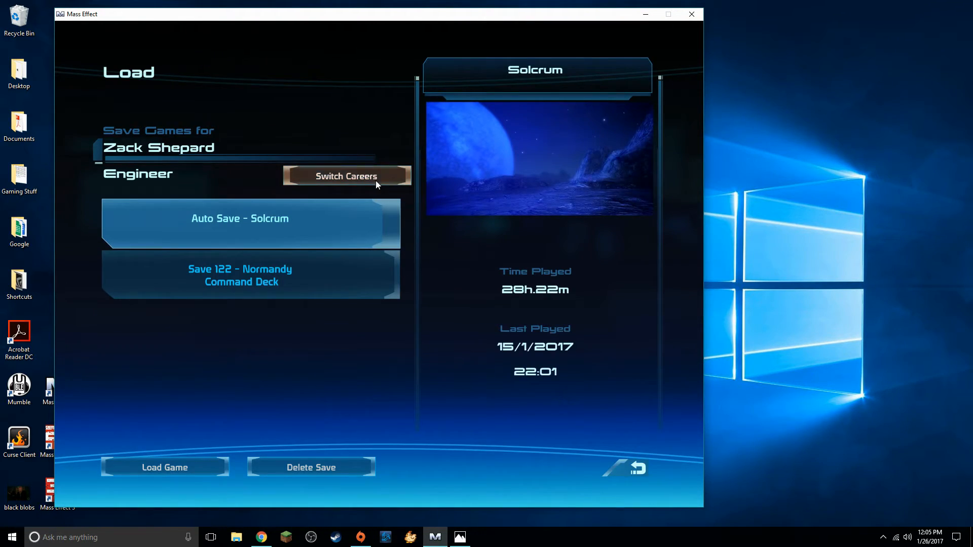
pyautogui.click(346, 176)
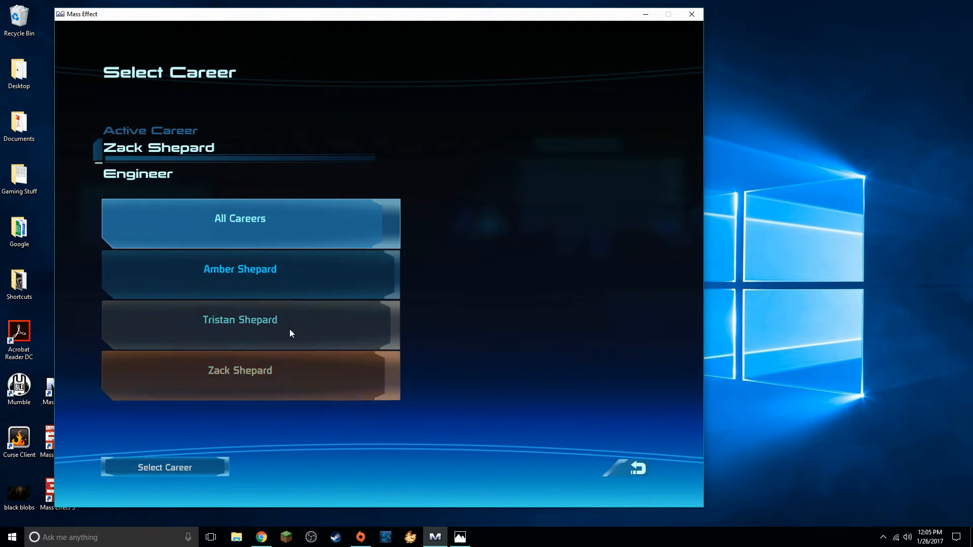
pyautogui.click(239, 269)
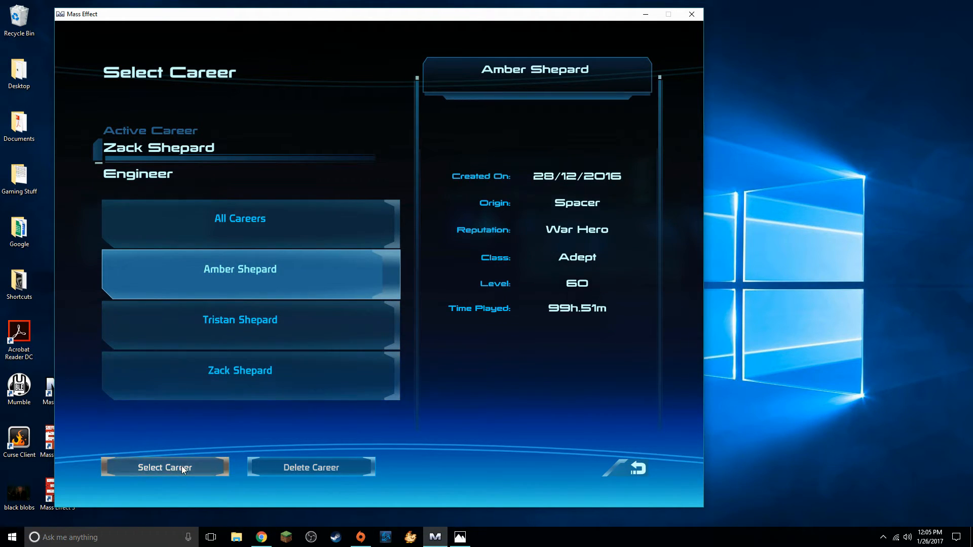
pyautogui.click(164, 467)
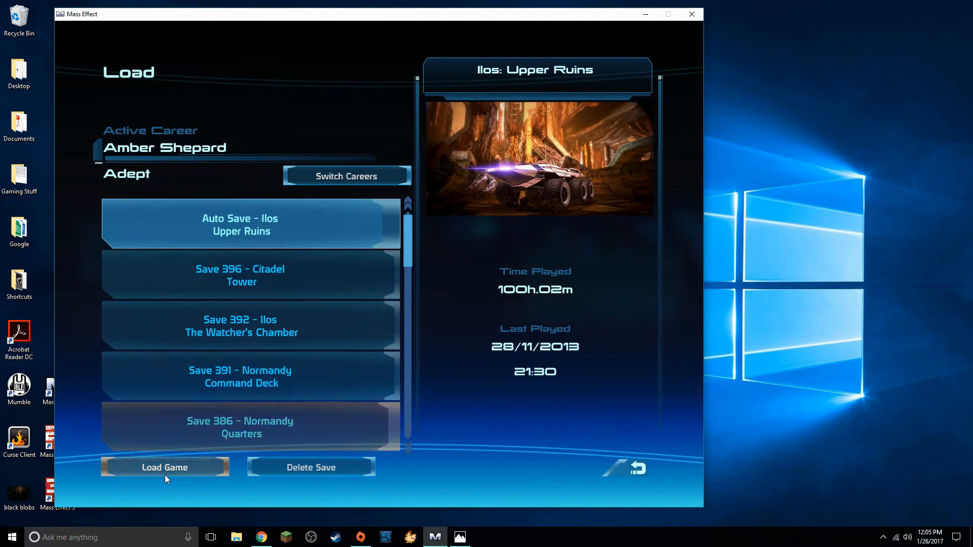
pyautogui.click(164, 467)
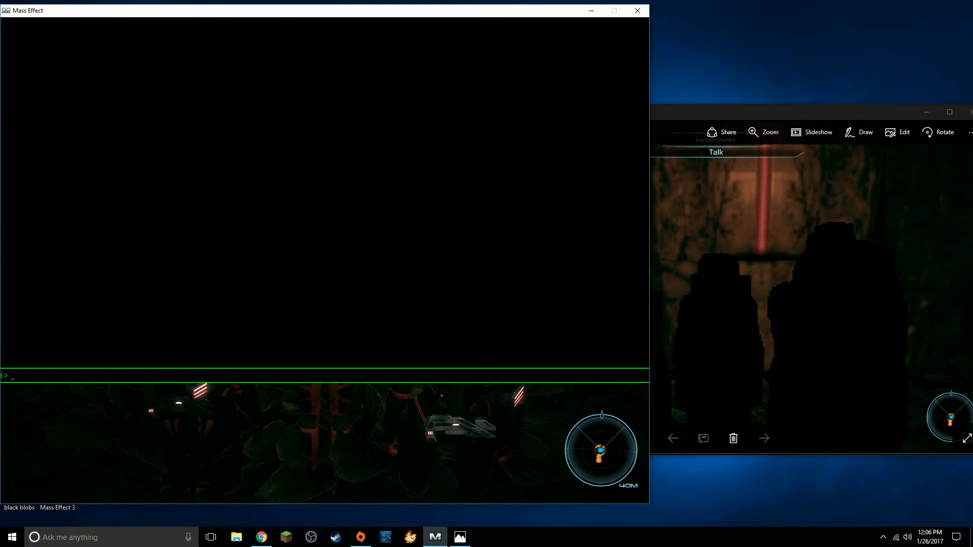
# Step: Run 'viewmode unlit' in the console so the Ilos scene brightens and the shadow blobs vanish
pyautogui.write('viewmode')
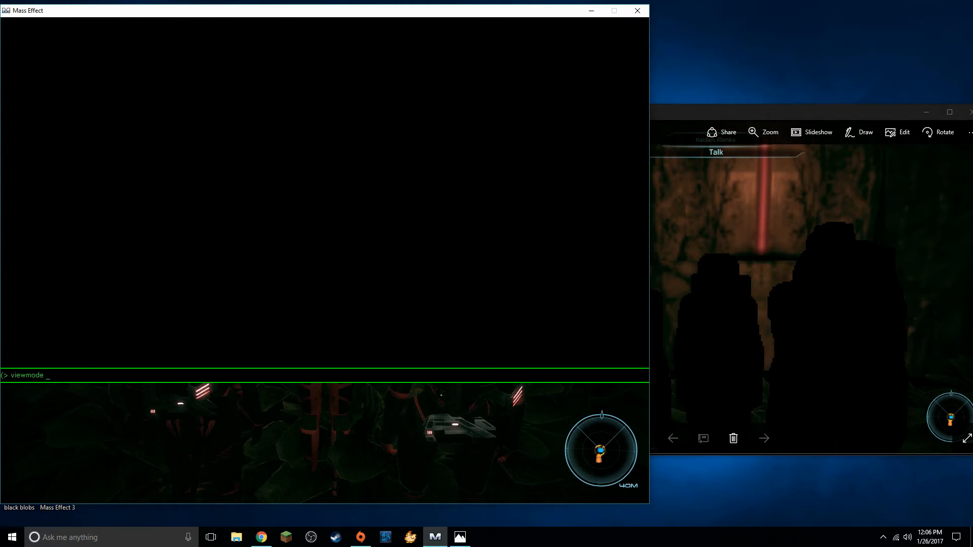
pyautogui.write('unlit')
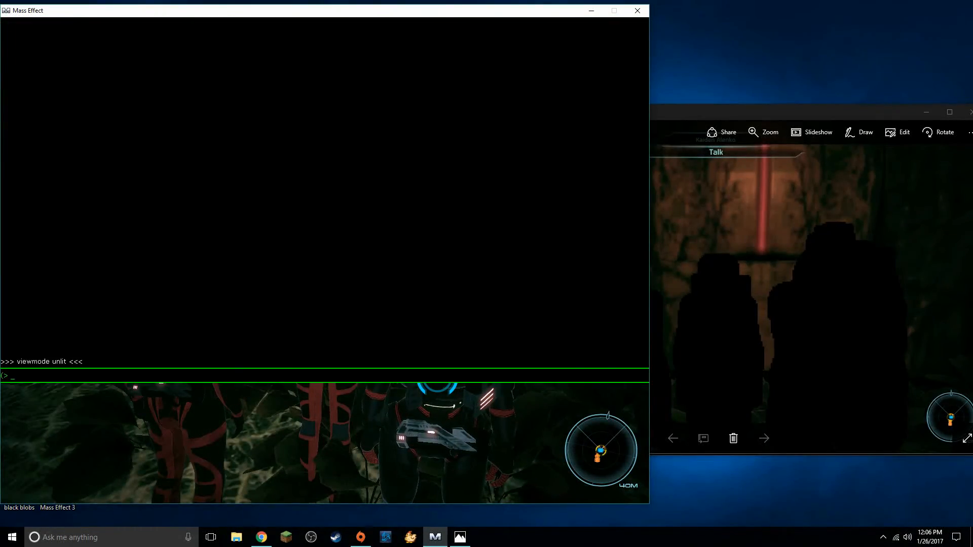
pyautogui.write('viewmode l')
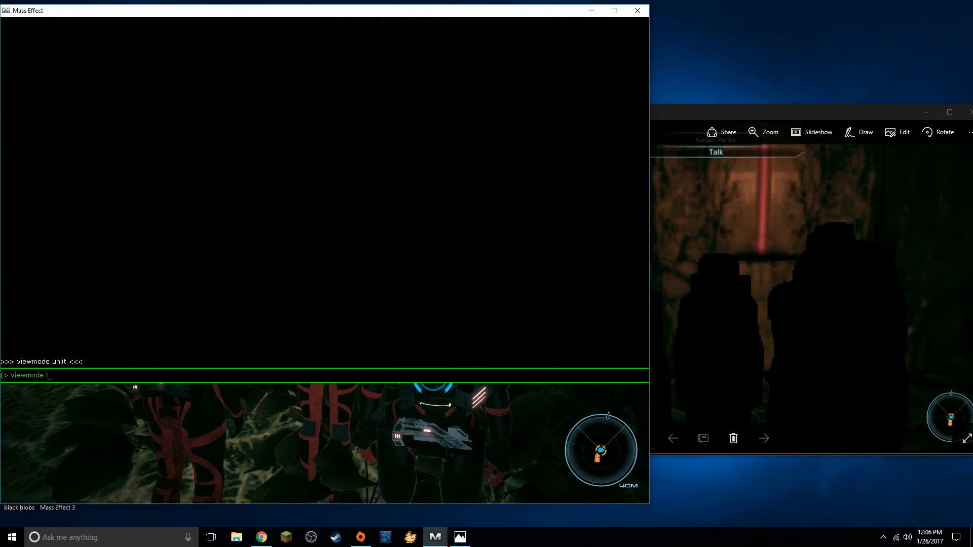
pyautogui.press('Enter')
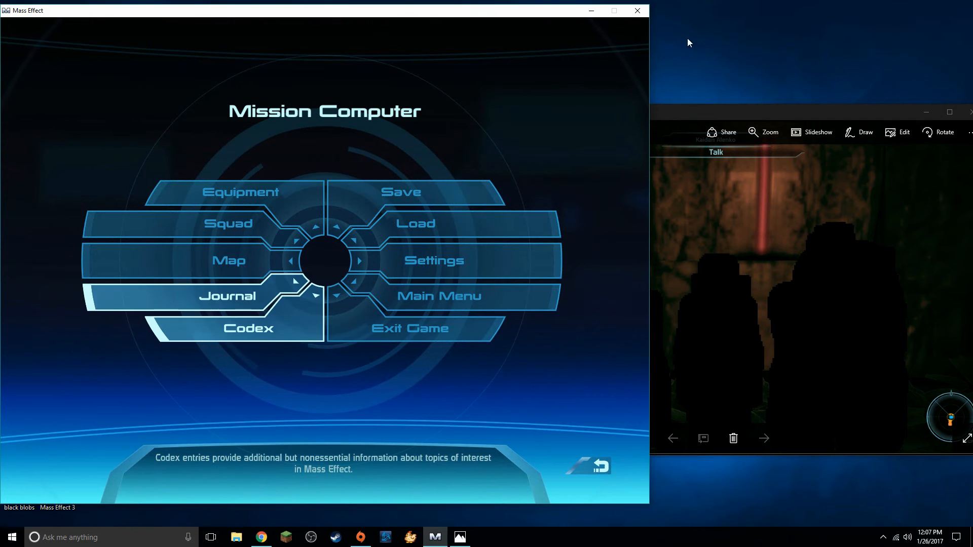
# Step: Exit Mass Effect and close the black blobs.png Photos window, leaving the desktop
pyautogui.click(440, 296)
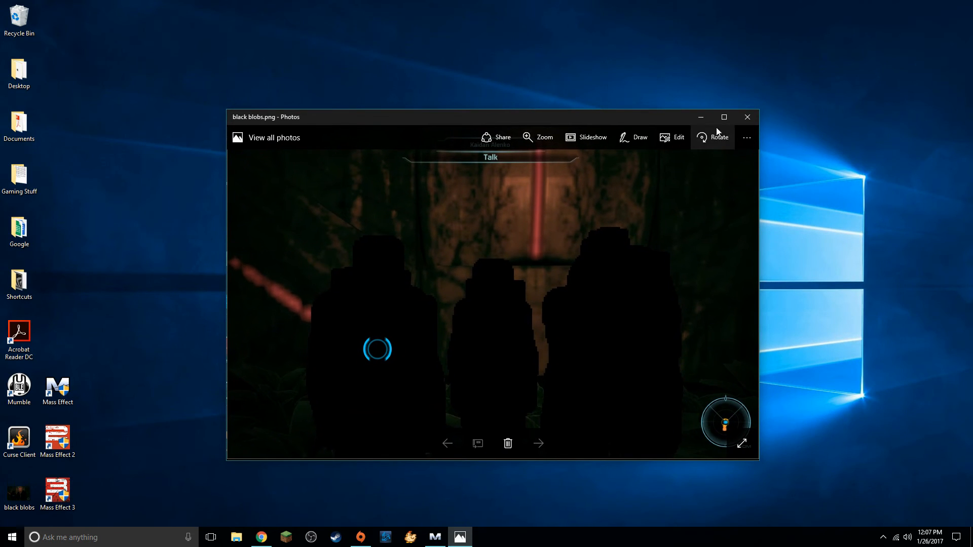
pyautogui.click(748, 118)
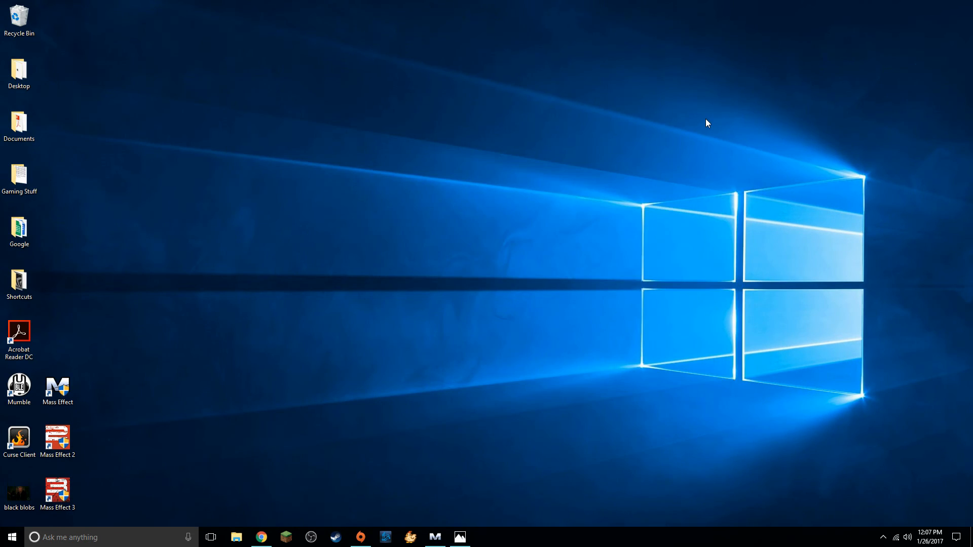